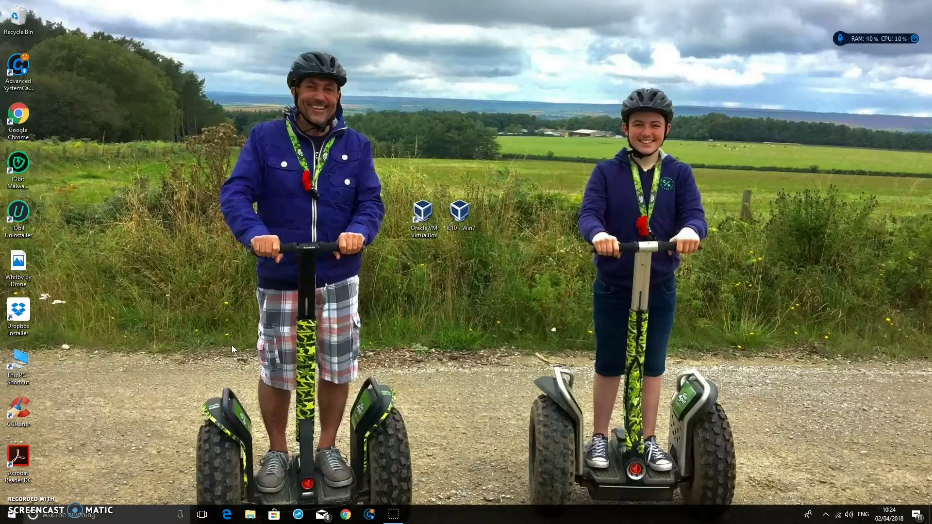
pyautogui.moveTo(347, 334)
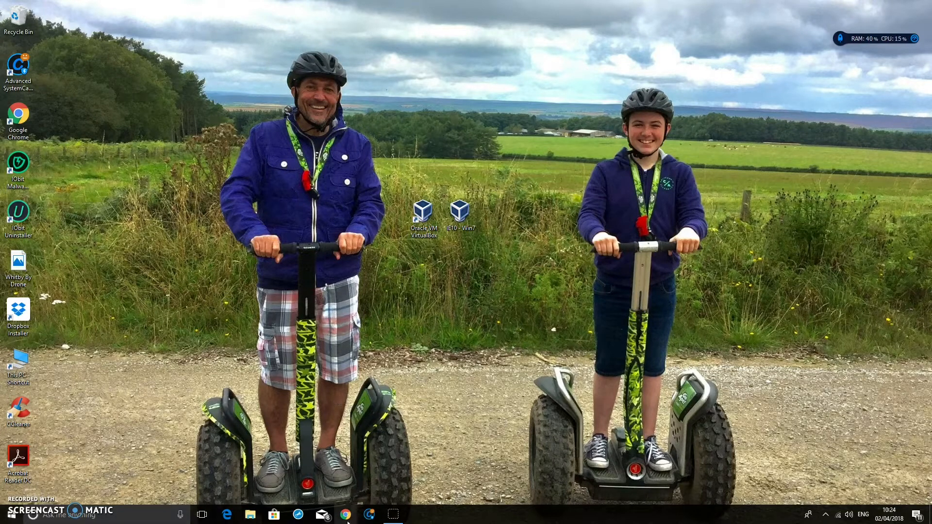
# Step: Launch Chrome and run a Google search for bluestacks
pyautogui.click(345, 515)
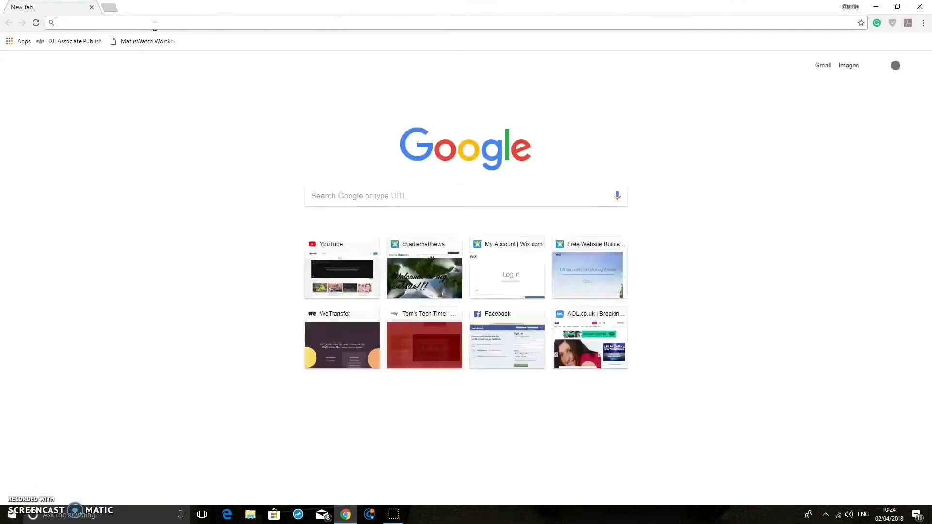
pyautogui.write('b')
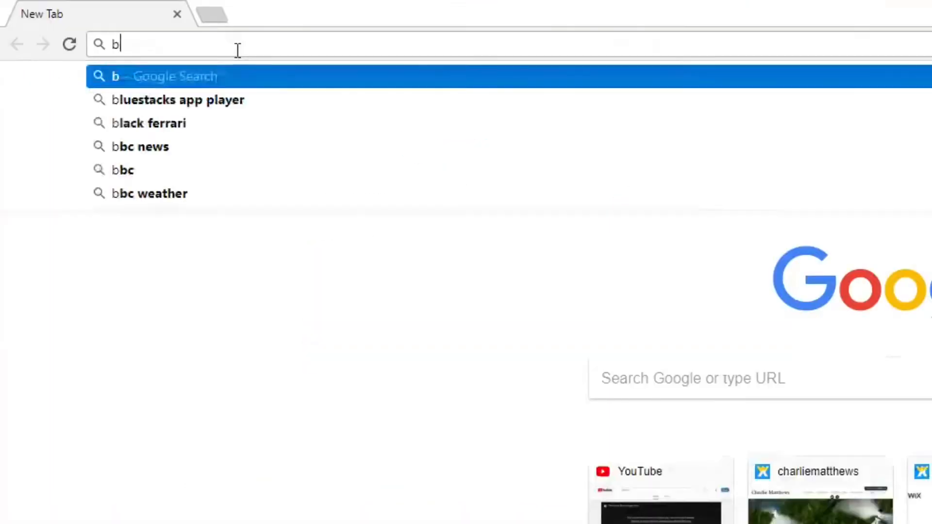
pyautogui.click(178, 99)
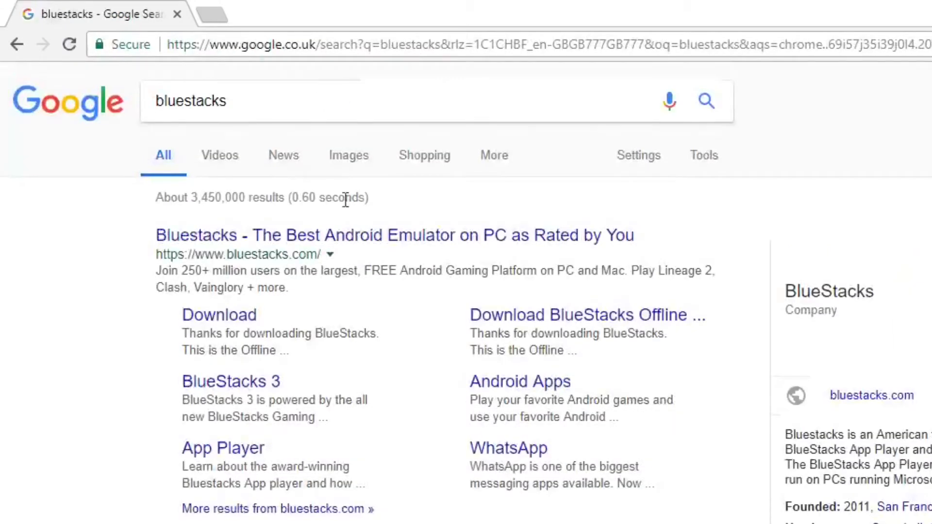
pyautogui.moveTo(232, 257)
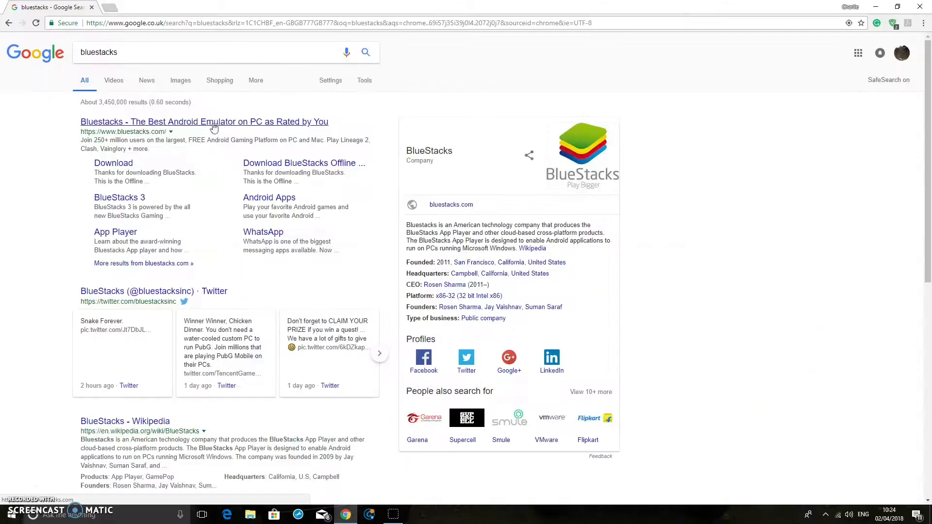
# Step: Go to the official BlueStacks site and download the BlueStacks 3 installer
pyautogui.click(204, 121)
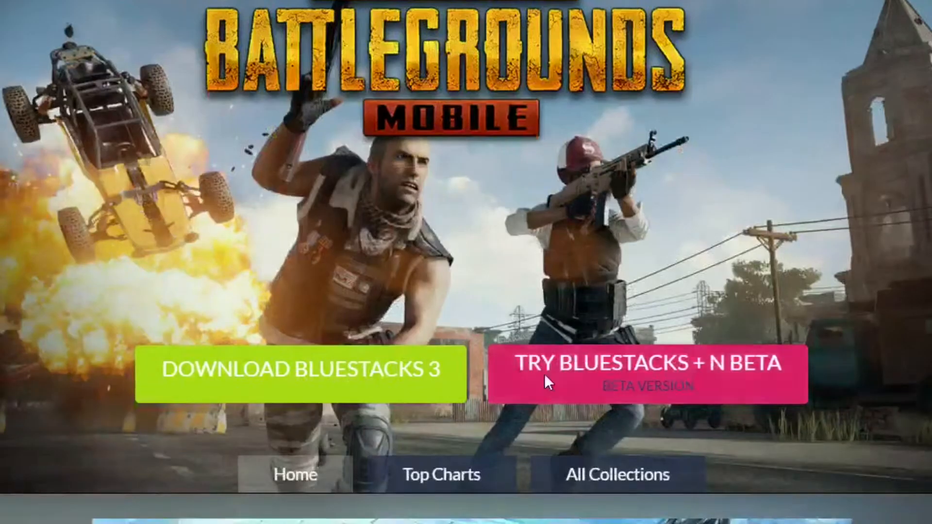
pyautogui.click(301, 369)
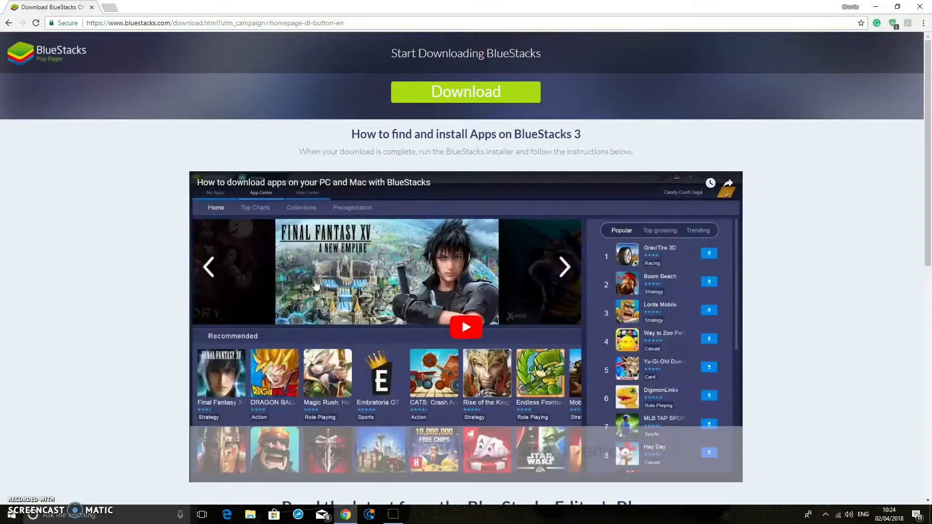
pyautogui.moveTo(479, 291)
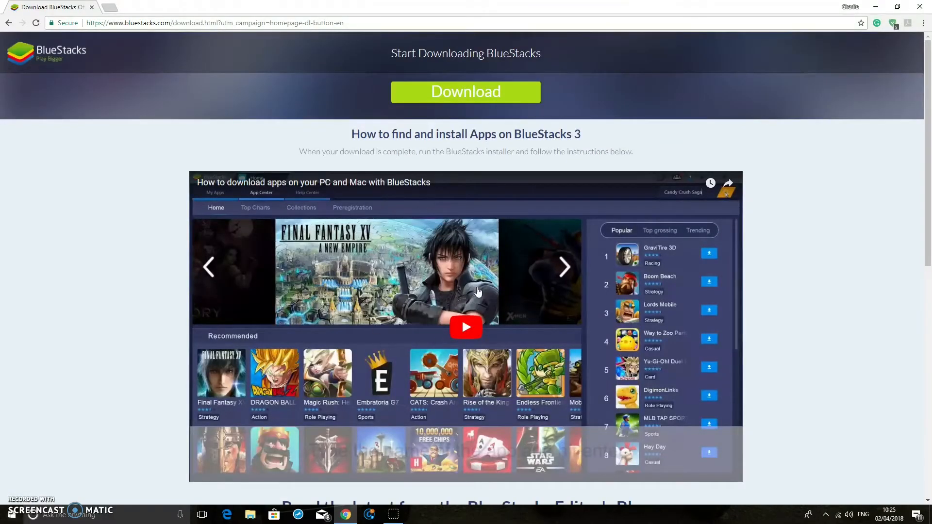
pyautogui.moveTo(456, 235)
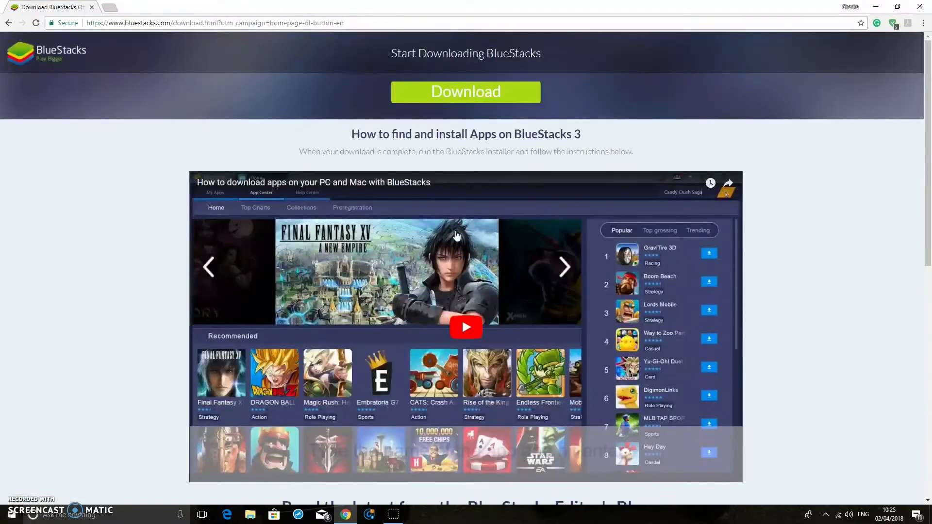
pyautogui.moveTo(408, 256)
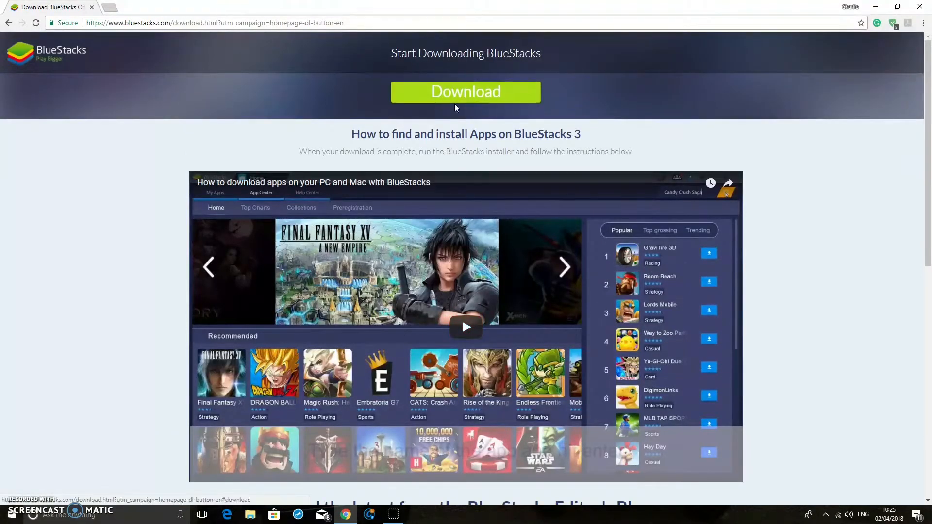
pyautogui.click(466, 92)
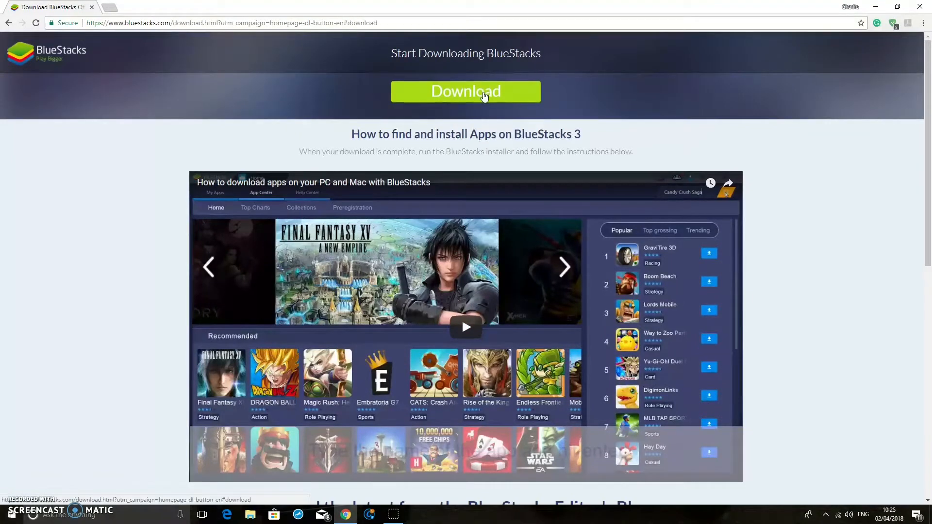
pyautogui.click(466, 92)
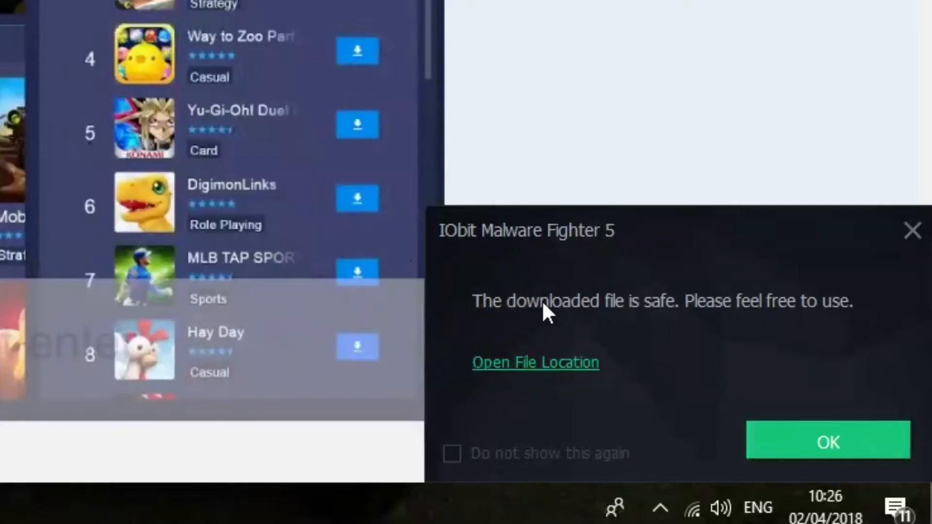
# Step: Dismiss the file-is-safe notice and run the downloaded BlueStacks installer from the downloads bar
pyautogui.click(826, 442)
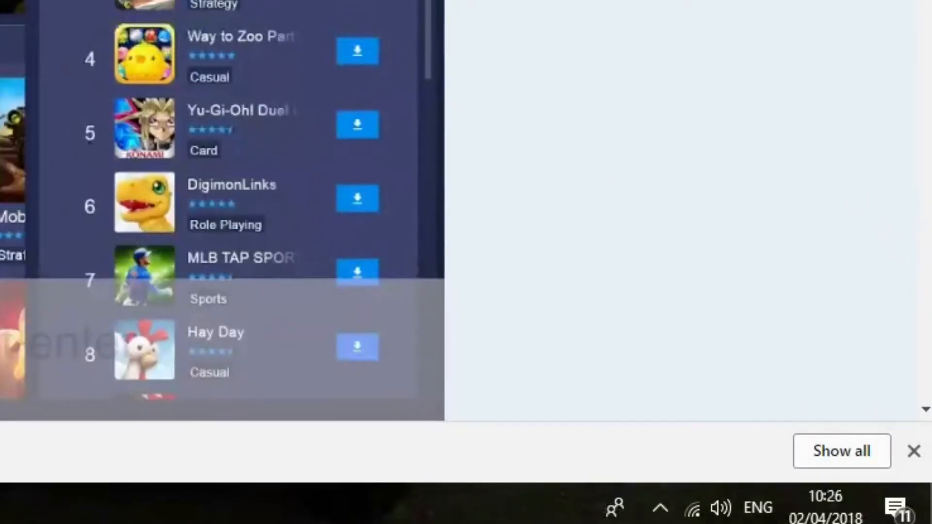
pyautogui.click(100, 494)
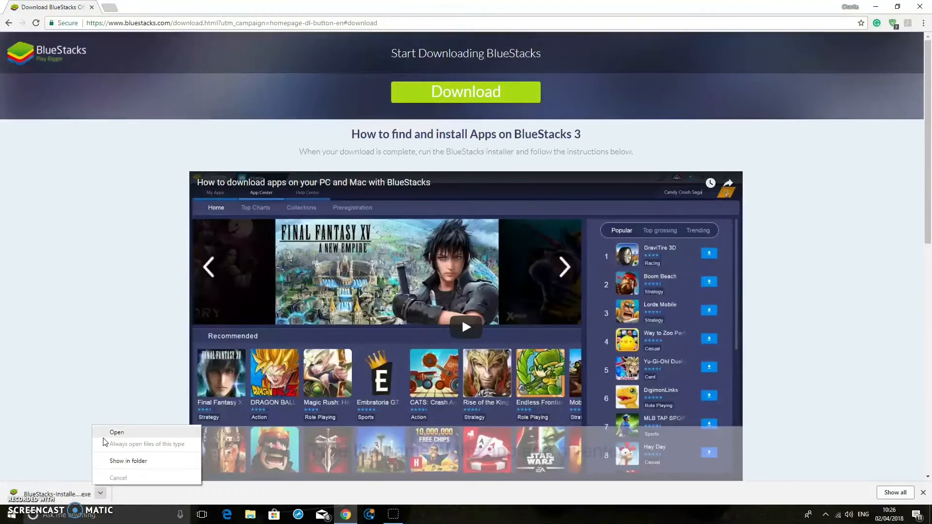
pyautogui.click(117, 432)
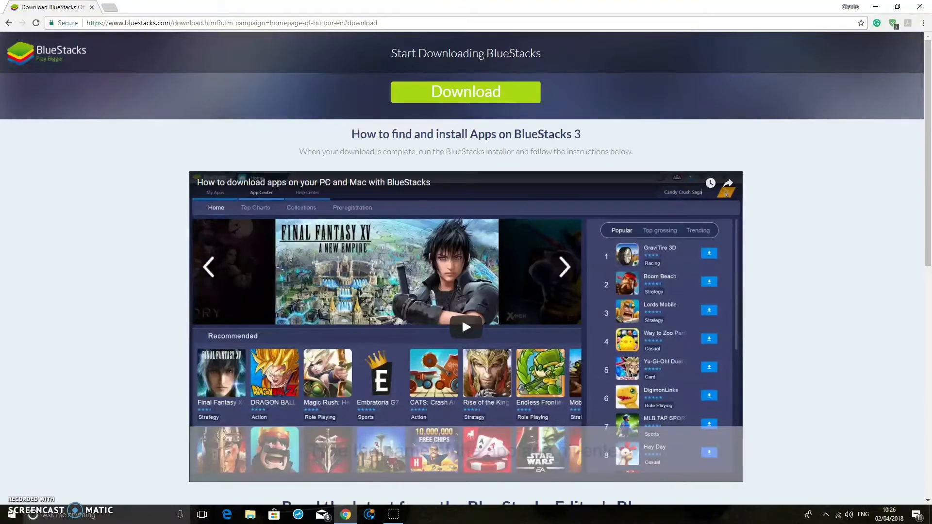
pyautogui.moveTo(333, 329)
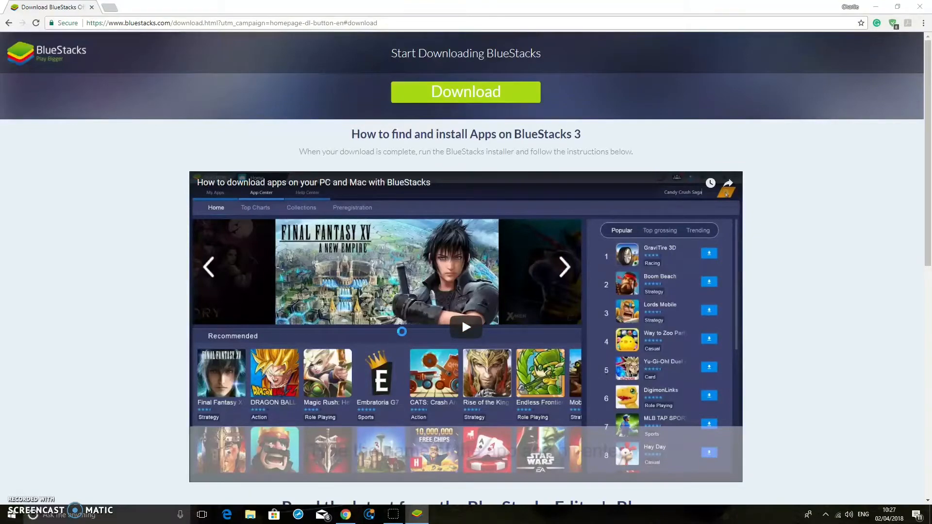
pyautogui.click(466, 92)
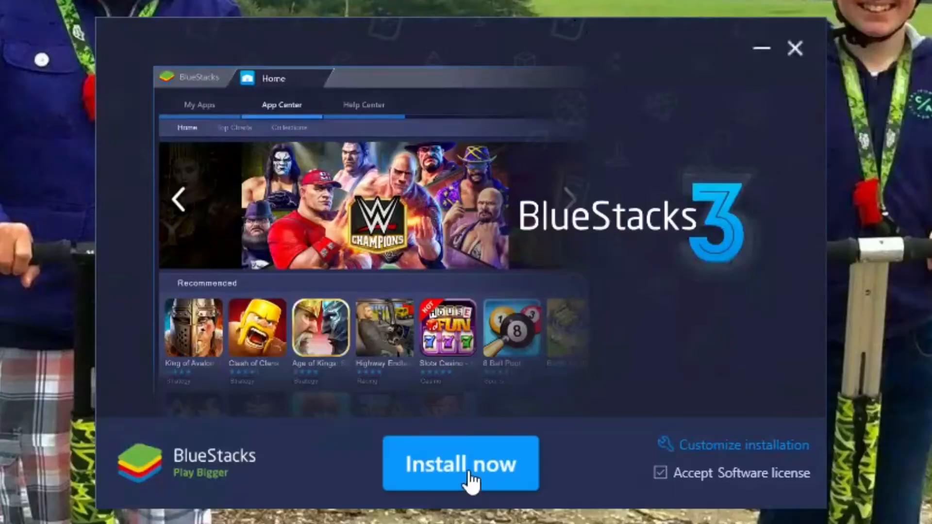
# Step: Install BlueStacks 3 and complete the installer so BlueStacks launches
pyautogui.click(461, 463)
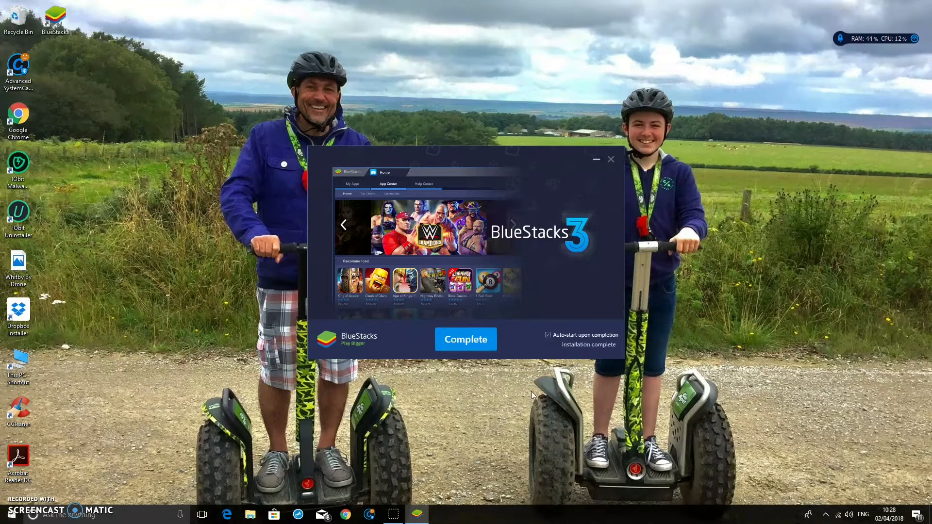
pyautogui.moveTo(526, 349)
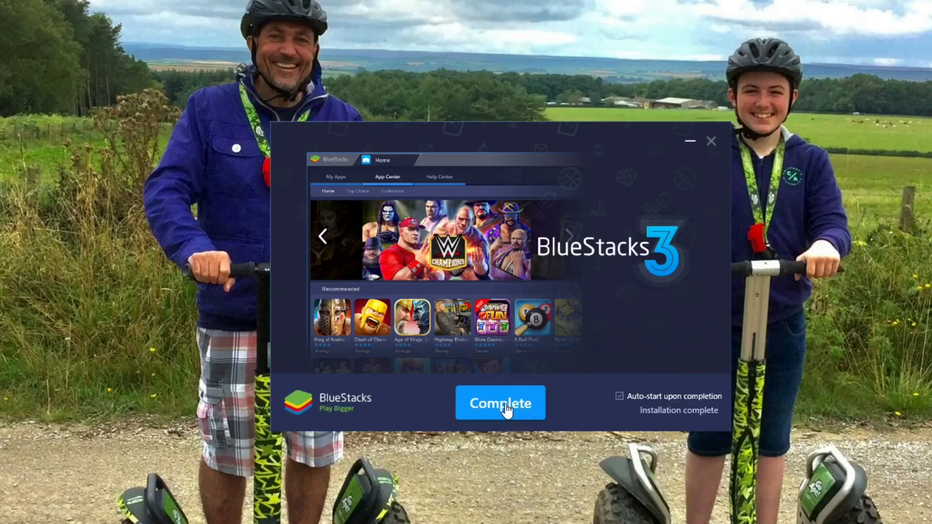
pyautogui.click(500, 403)
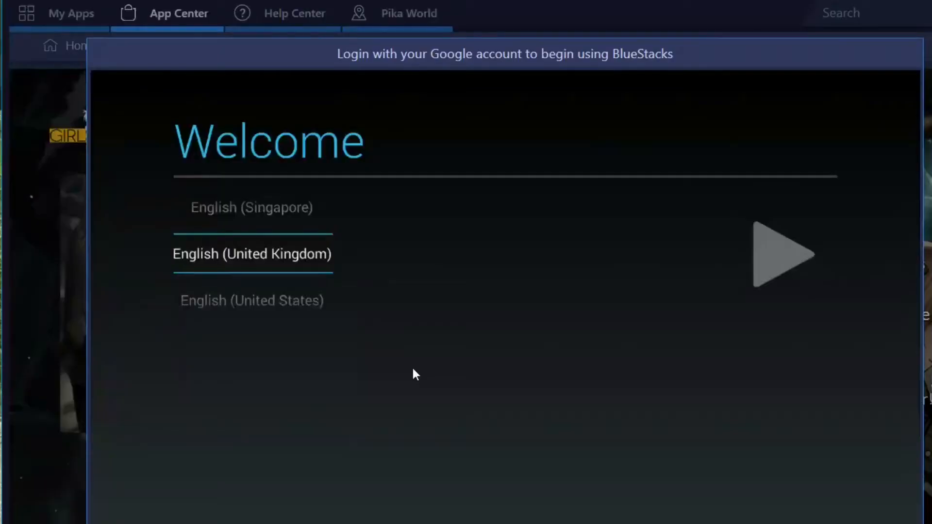
pyautogui.moveTo(201, 165)
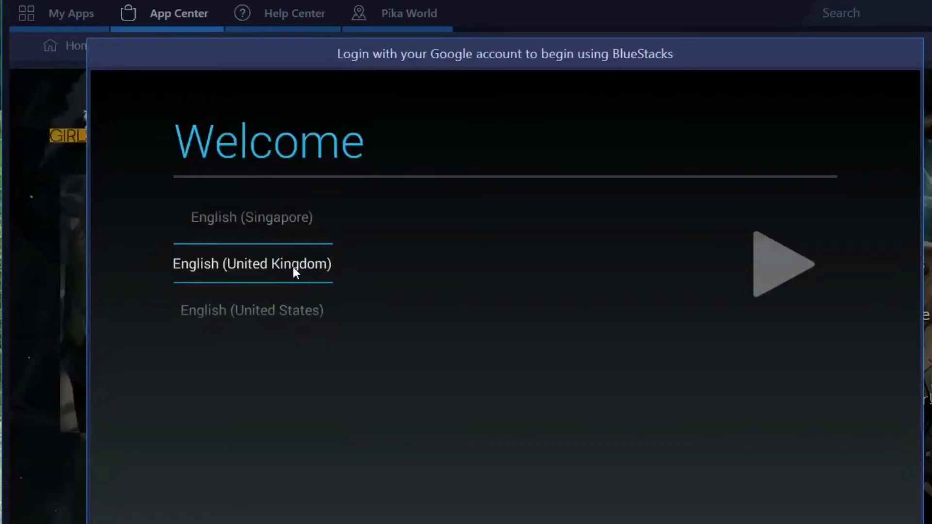
pyautogui.moveTo(505, 350)
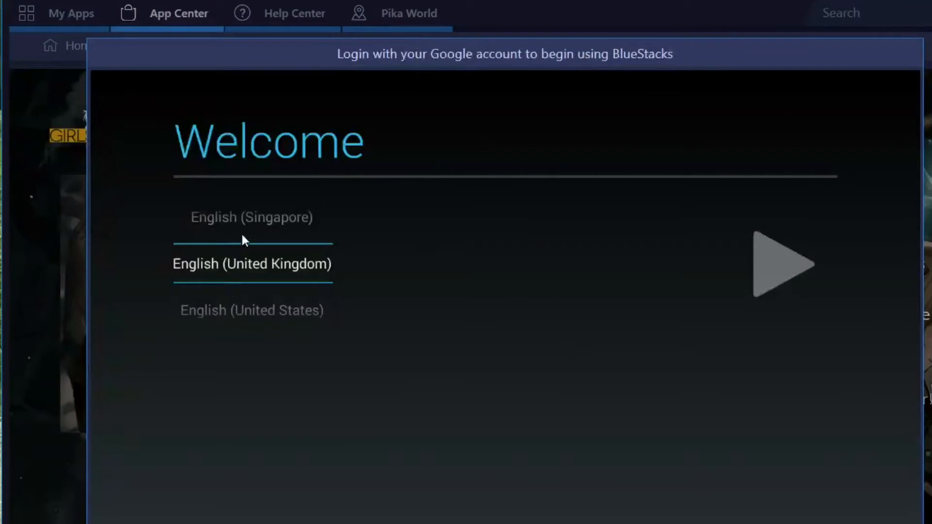
pyautogui.moveTo(252, 286)
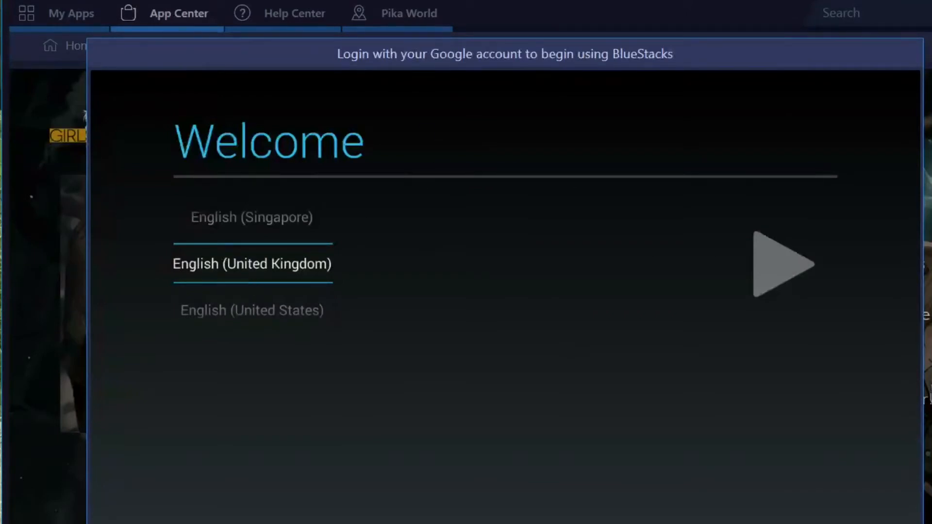
pyautogui.moveTo(494, 192)
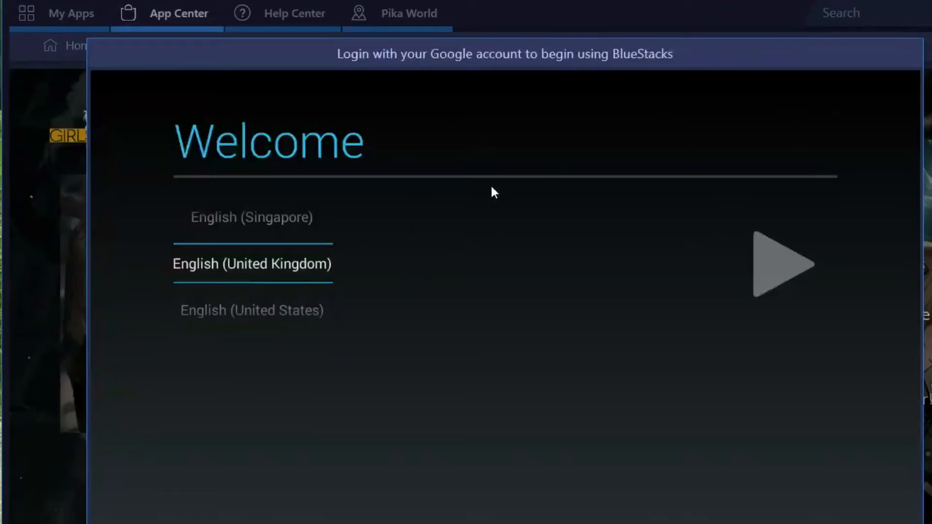
pyautogui.moveTo(448, 34)
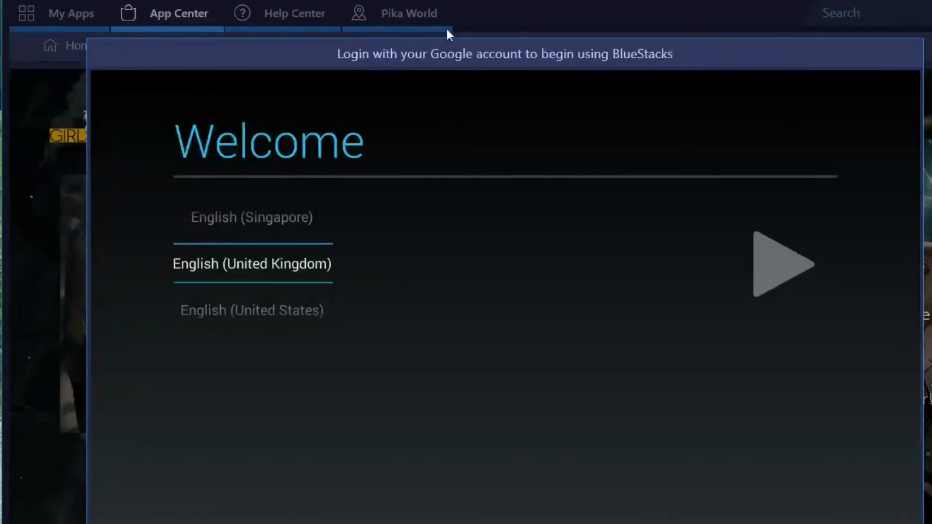
pyautogui.moveTo(661, 70)
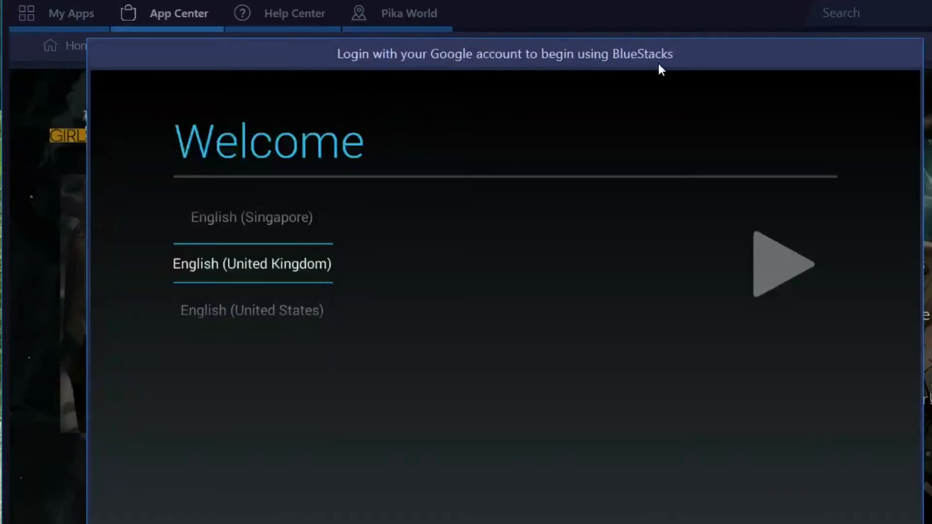
pyautogui.moveTo(324, 266)
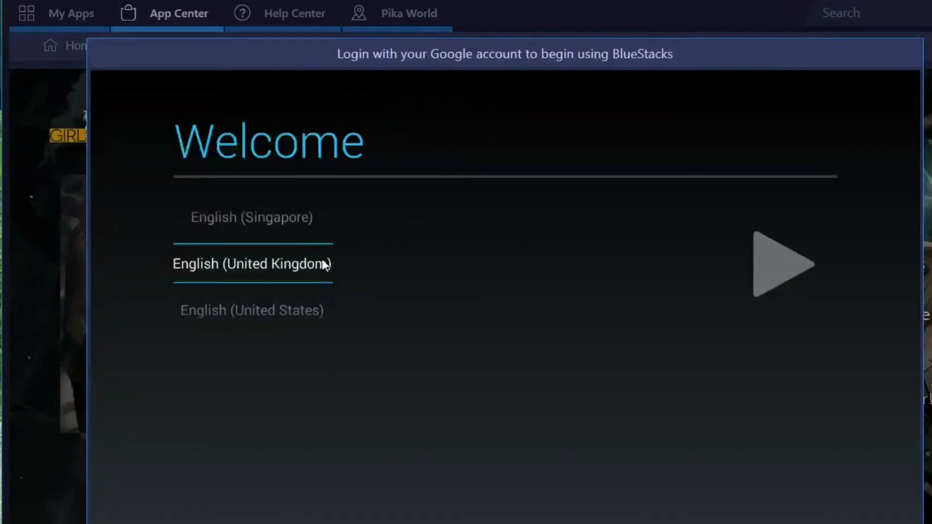
pyautogui.moveTo(472, 350)
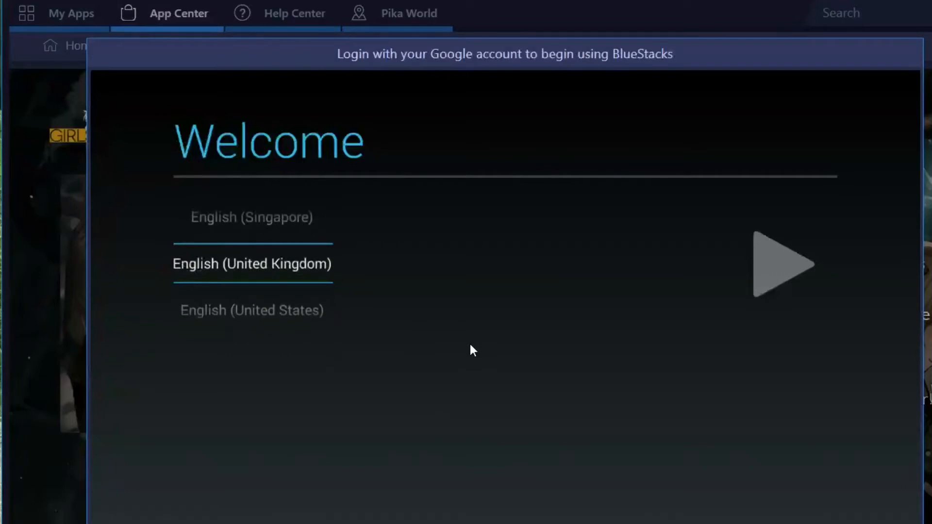
# Step: Continue setup, enter the Google account email and password, and accept the Google terms to sign in
pyautogui.click(783, 264)
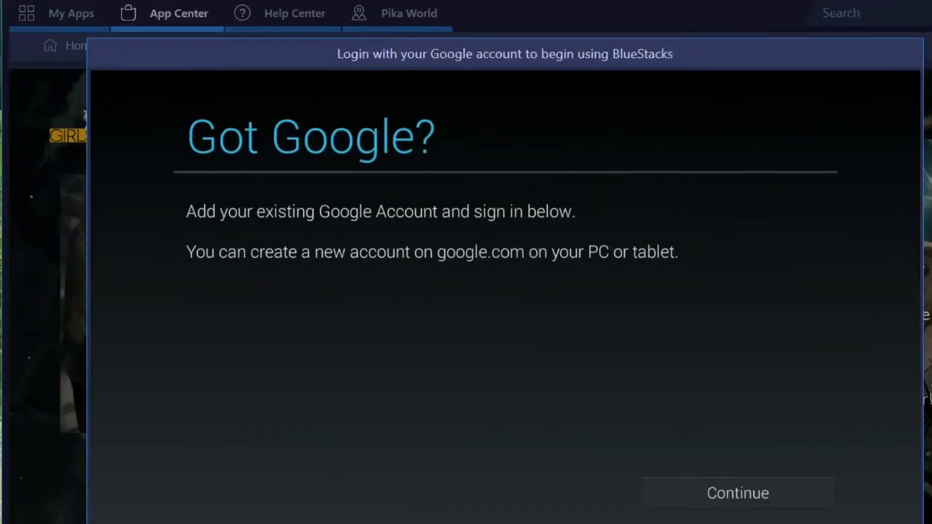
pyautogui.click(737, 493)
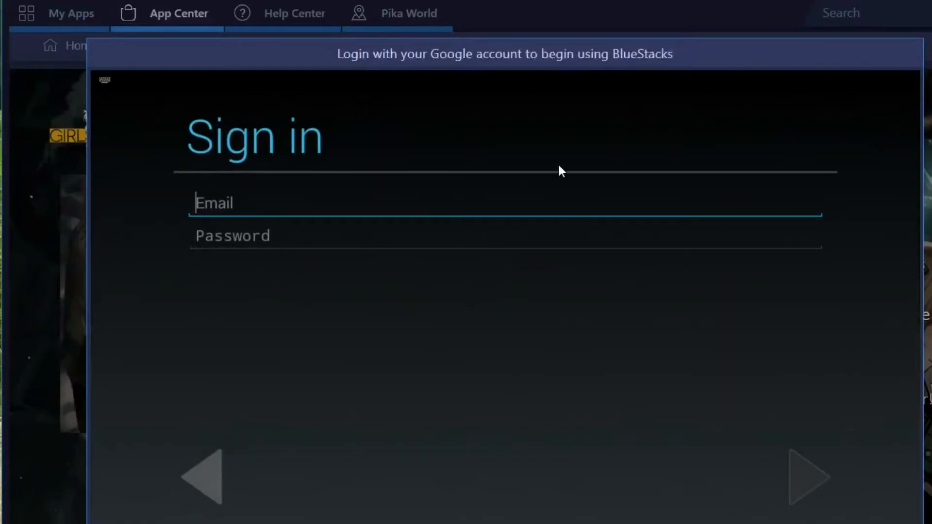
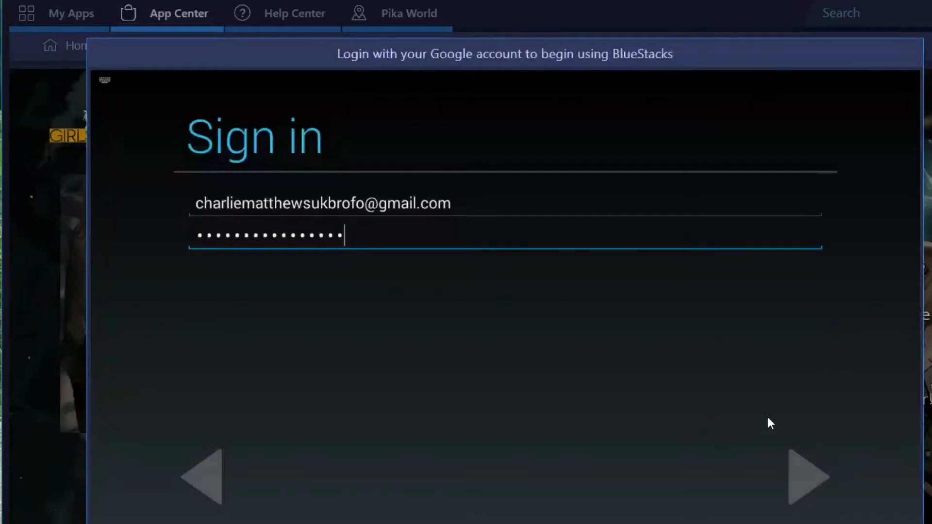
pyautogui.moveTo(713, 458)
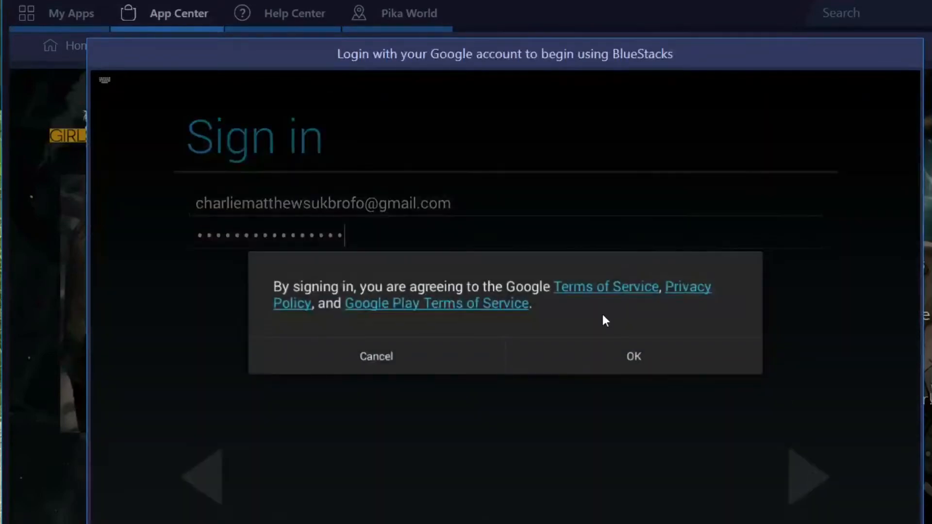
pyautogui.moveTo(525, 292)
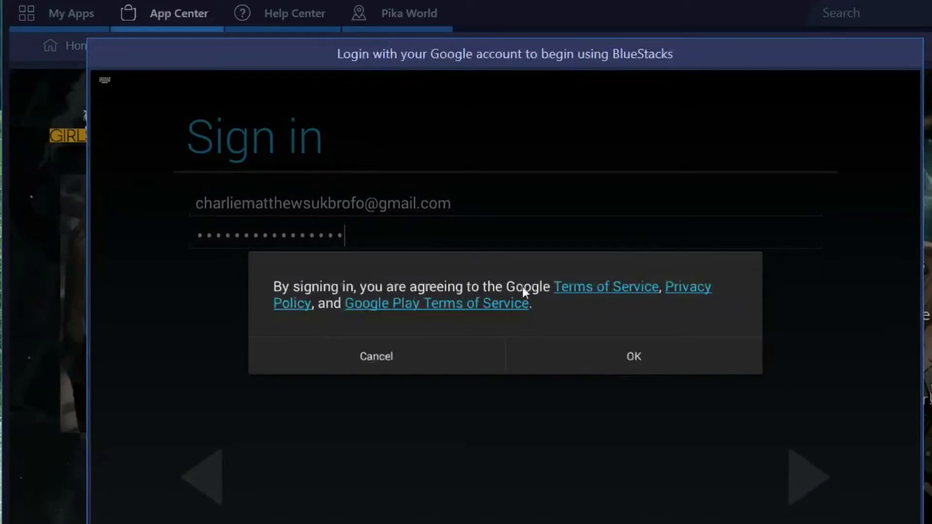
pyautogui.click(633, 356)
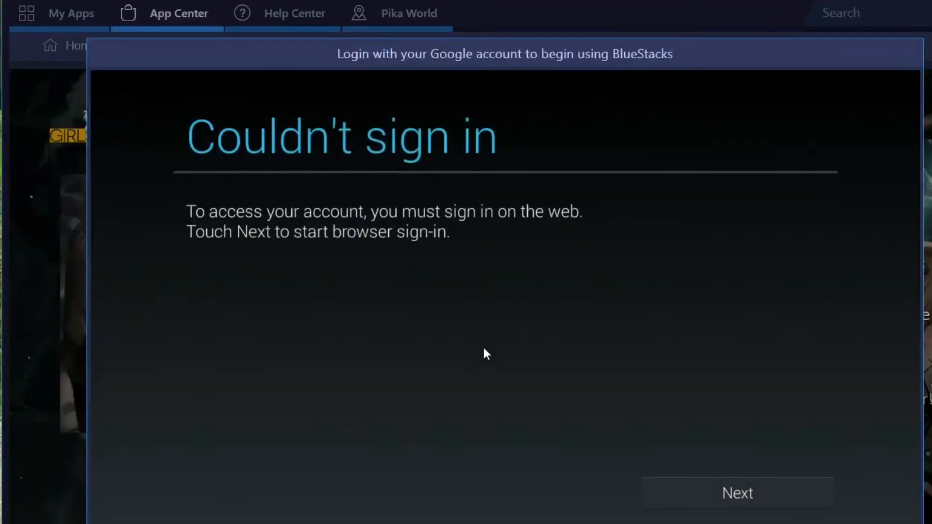
pyautogui.moveTo(178, 143)
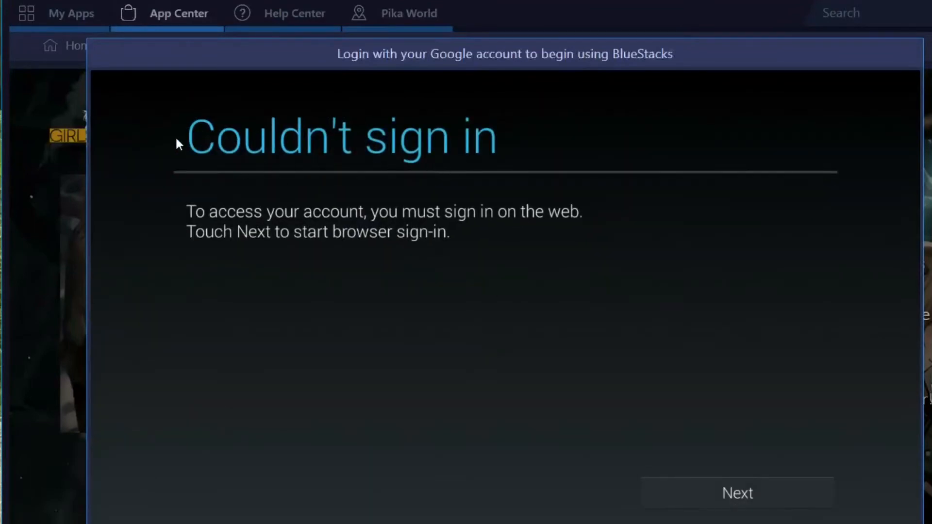
pyautogui.moveTo(696, 493)
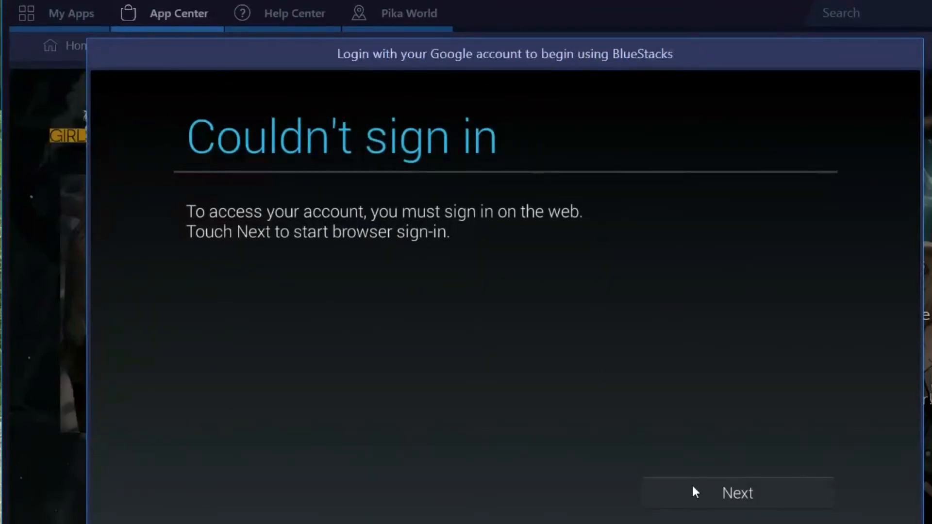
# Step: Complete the browser-based Google sign-in and continue past the Google services options
pyautogui.click(737, 493)
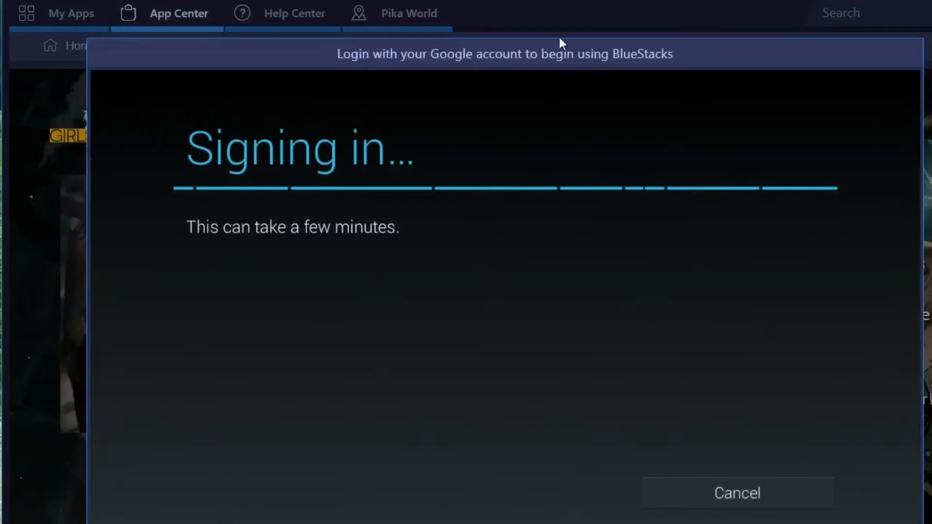
pyautogui.moveTo(450, 290)
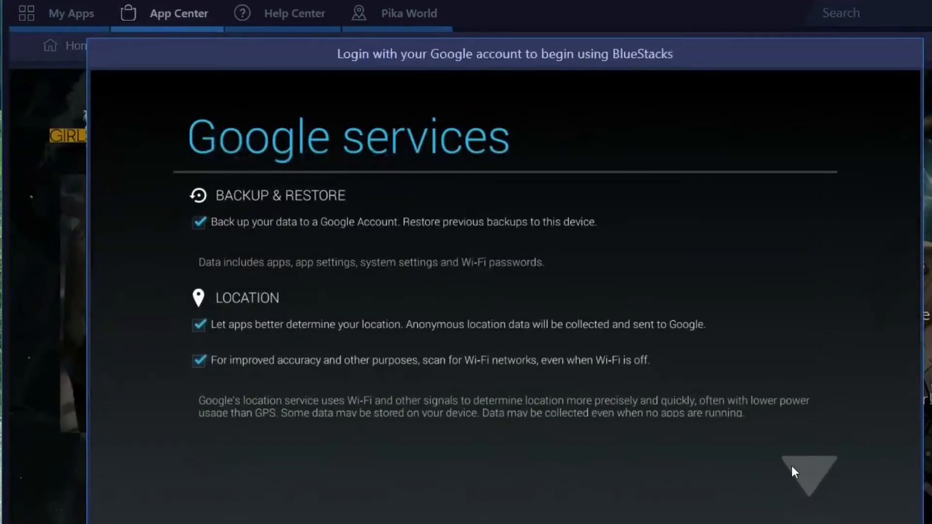
pyautogui.click(808, 472)
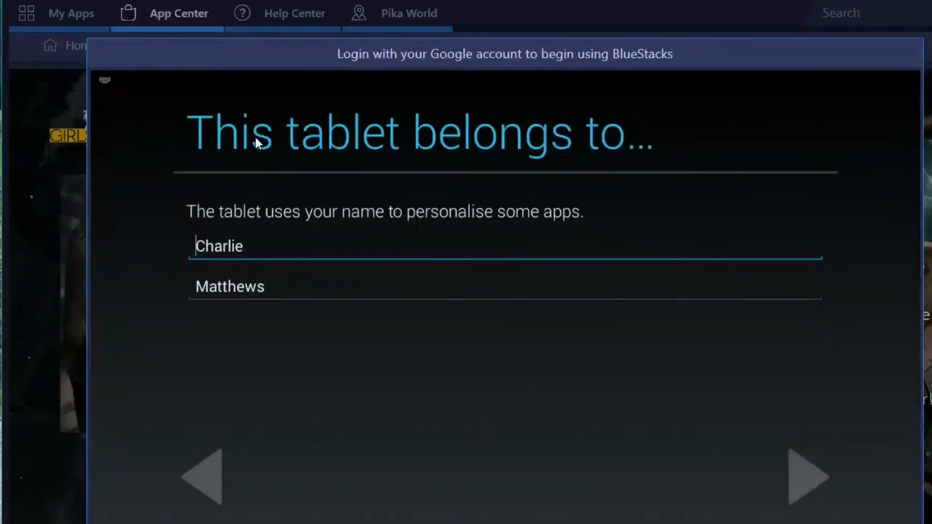
pyautogui.moveTo(403, 247)
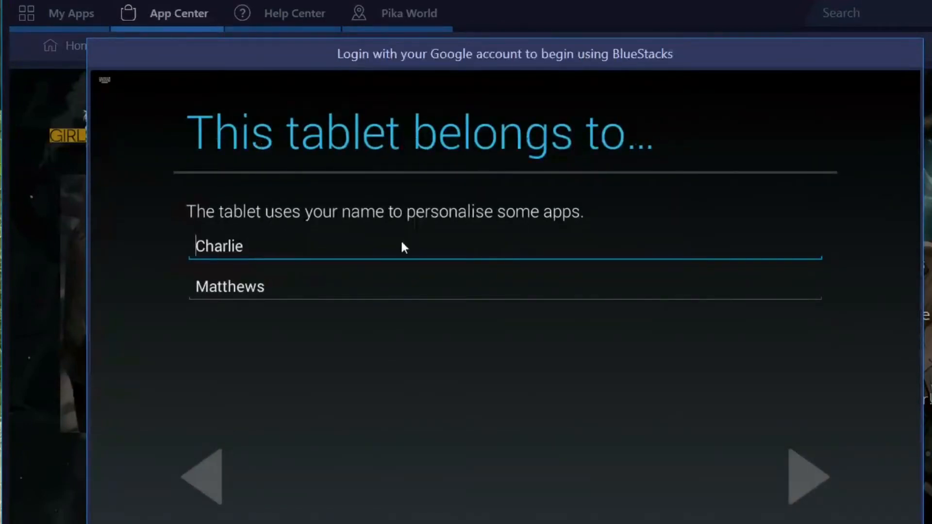
pyautogui.moveTo(578, 218)
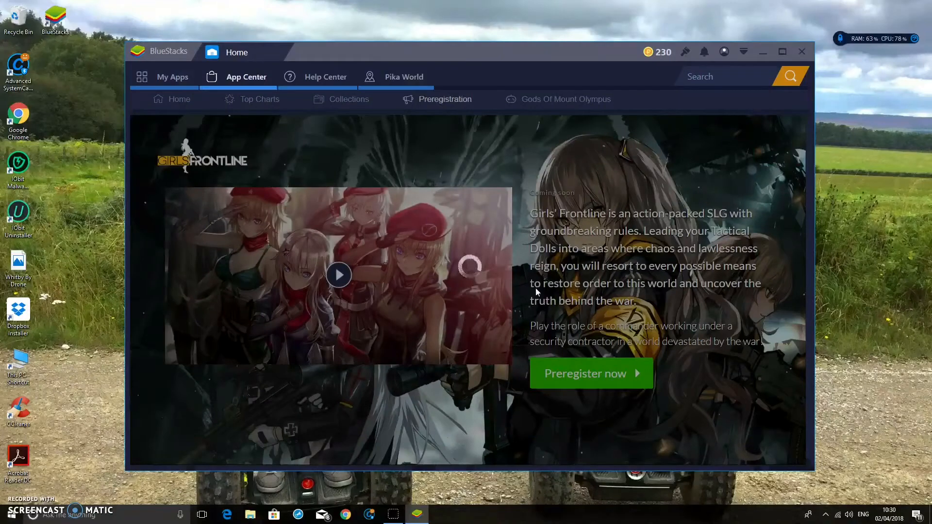
pyautogui.moveTo(606, 226)
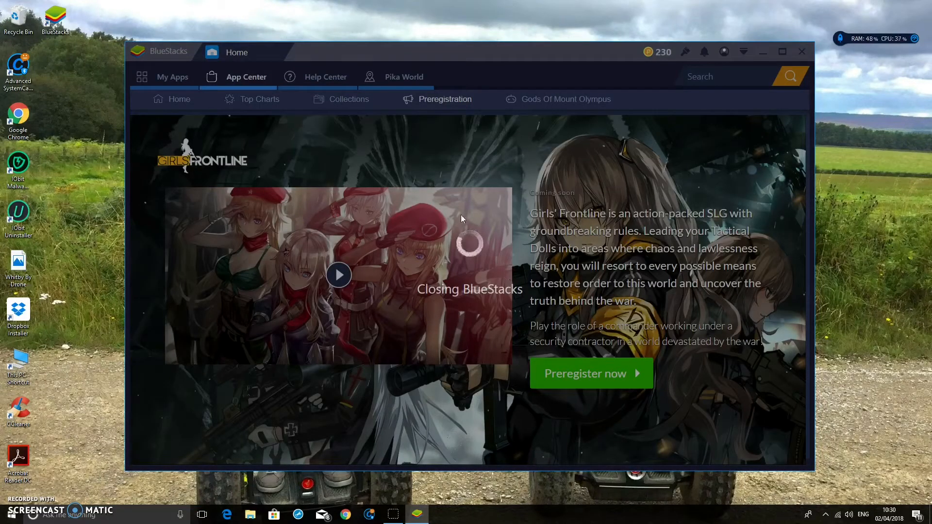
pyautogui.moveTo(796, 64)
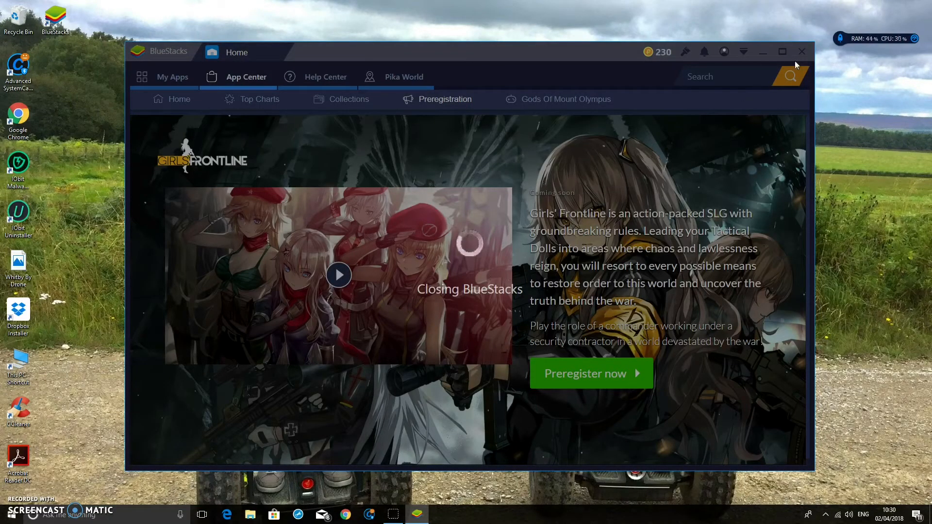
# Step: Relaunch BlueStacks from the desktop, dismiss the Gods of Mount Olympus popup and maximize the window
pyautogui.click(800, 52)
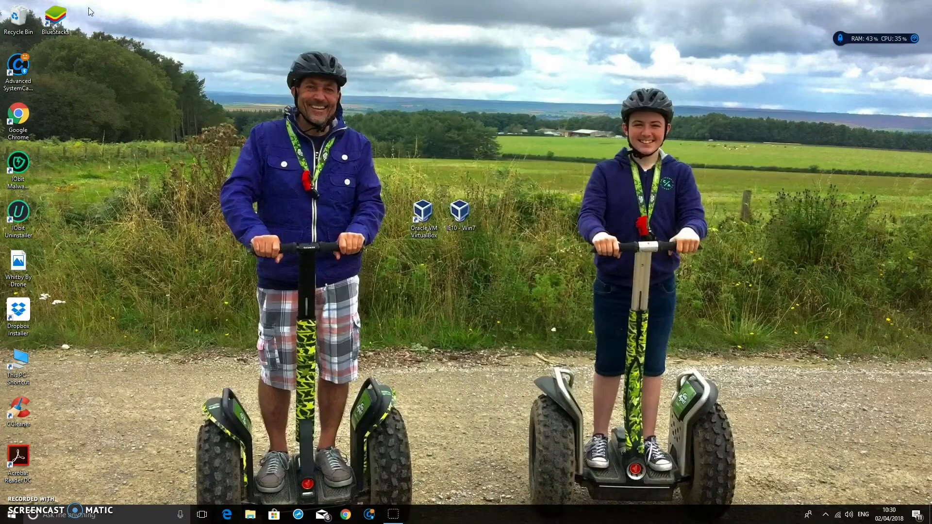
pyautogui.doubleClick(55, 18)
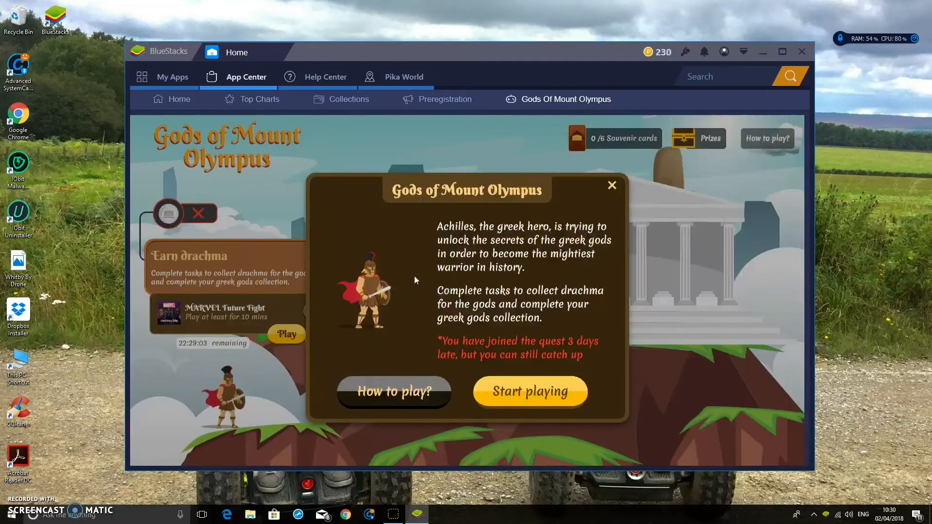
pyautogui.moveTo(636, 189)
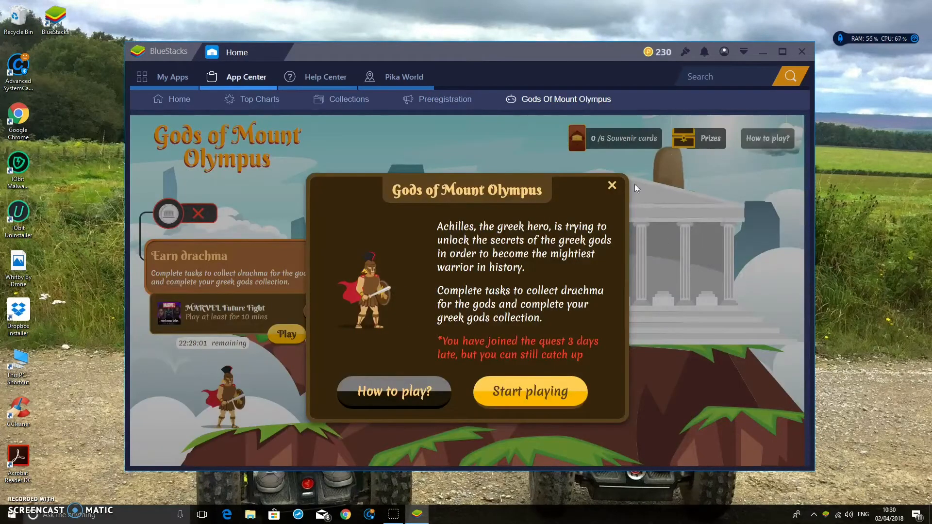
pyautogui.click(612, 185)
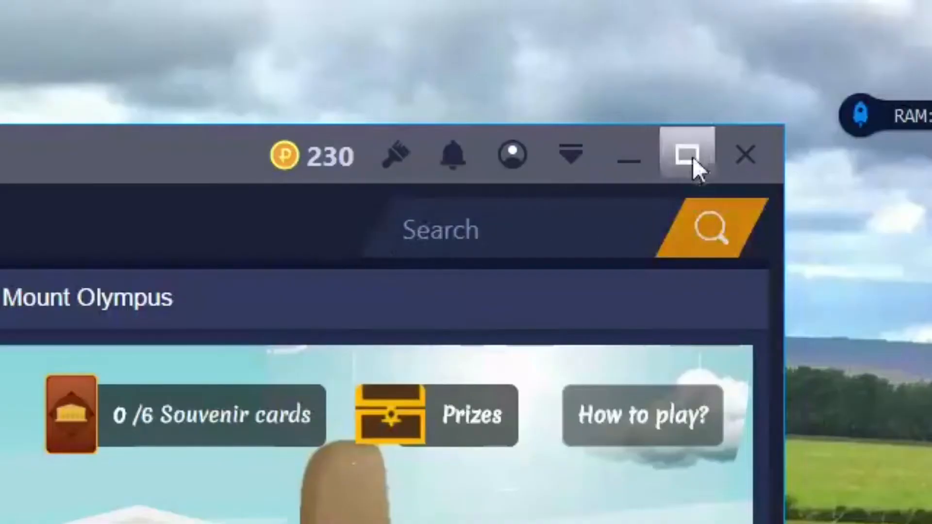
pyautogui.click(687, 154)
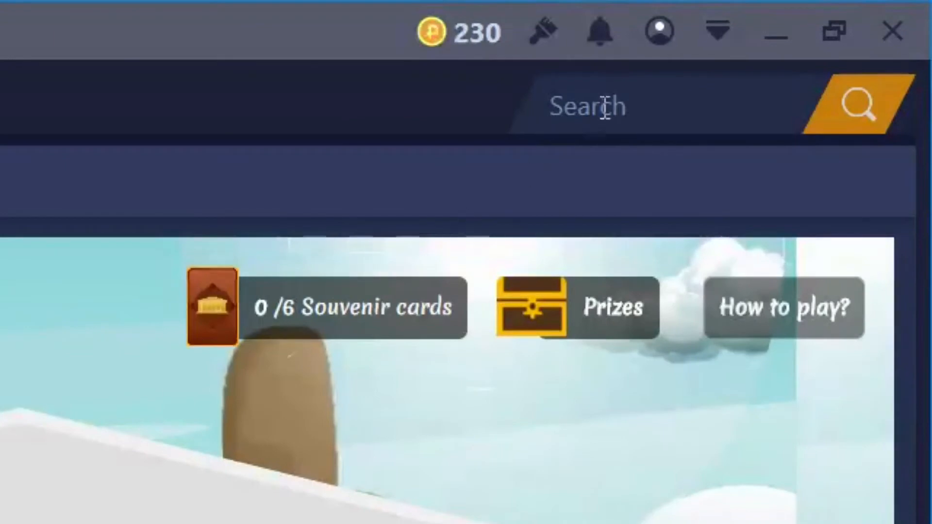
# Step: Search the App Center for candy crush saga
pyautogui.click(594, 107)
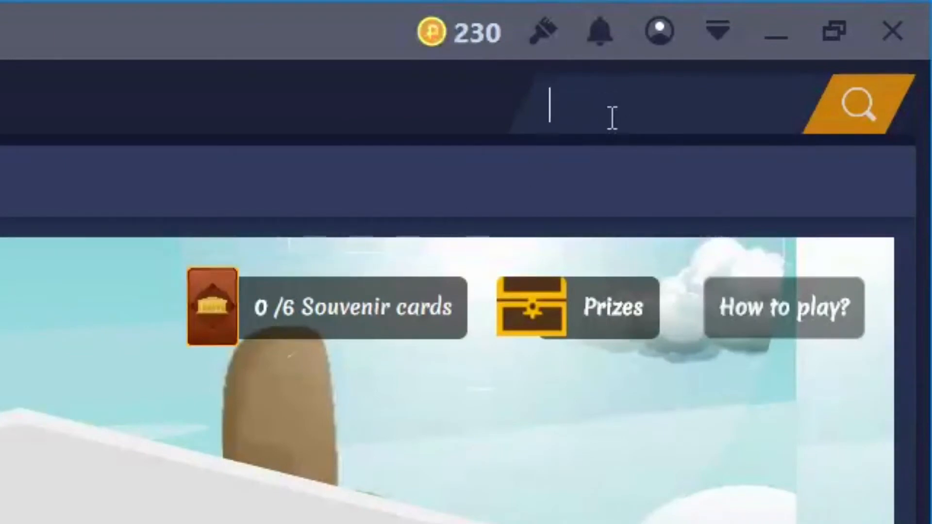
pyautogui.write('candy crus')
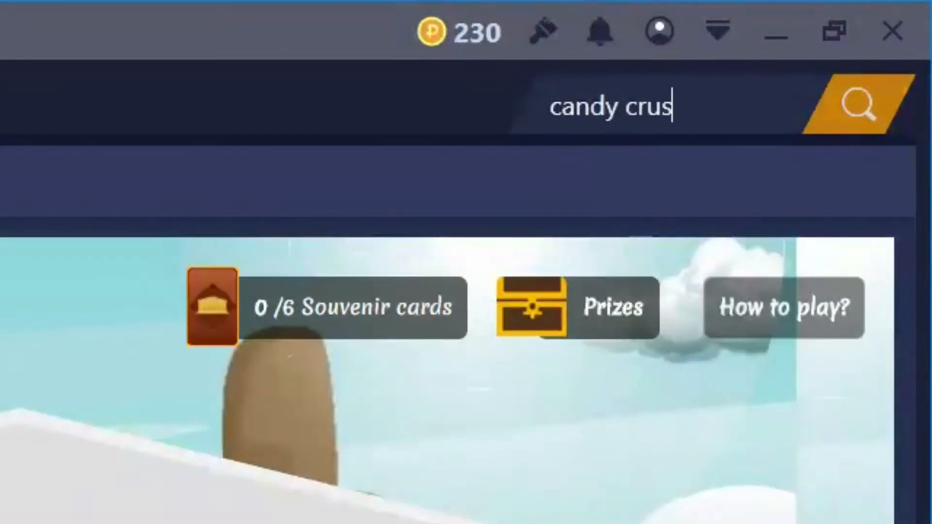
pyautogui.click(856, 108)
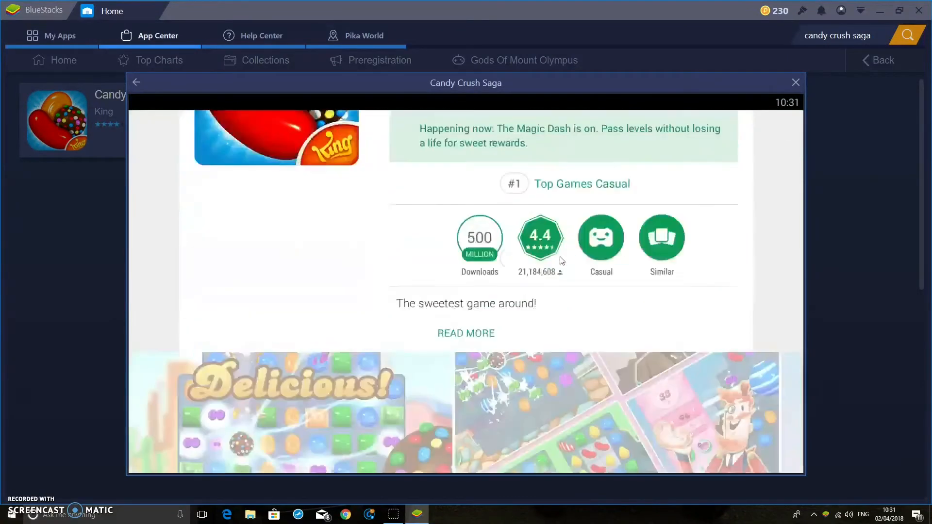
pyautogui.scroll(3)
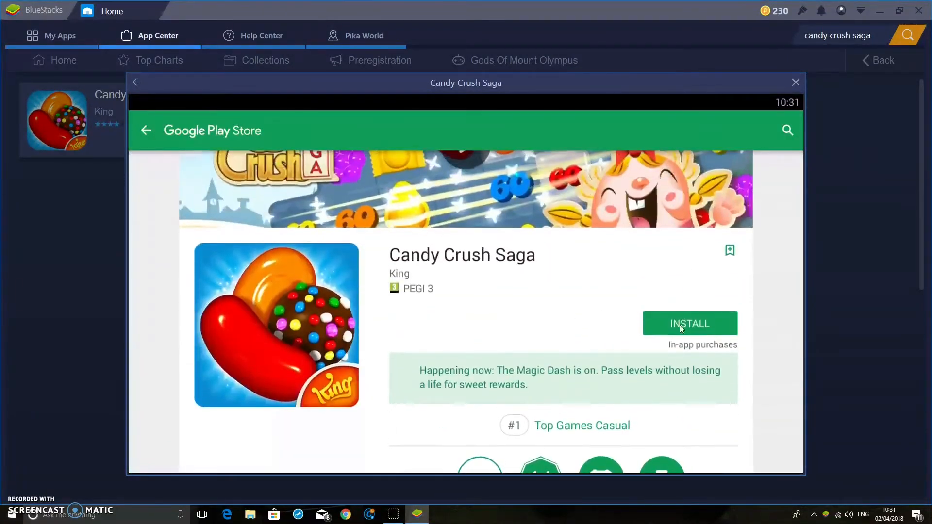
# Step: Install Candy Crush Saga, accepting its permissions and starting the download
pyautogui.click(689, 323)
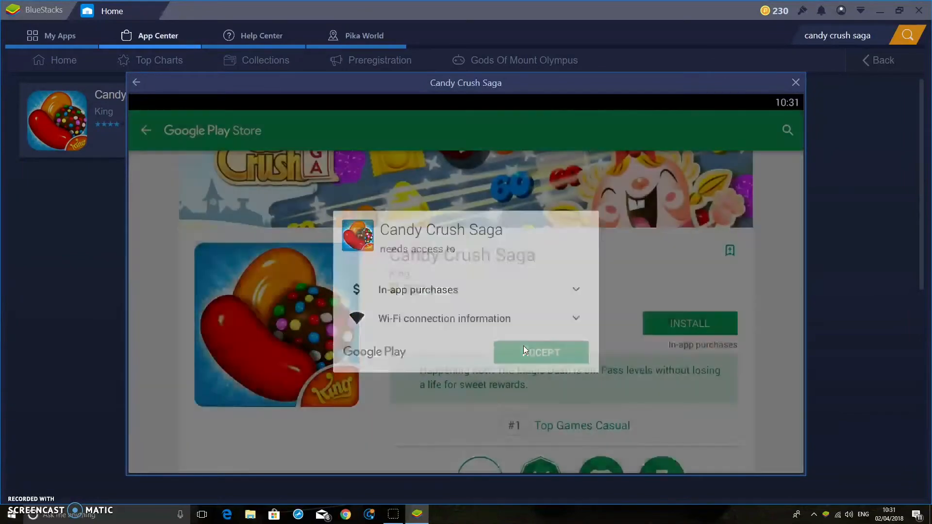
pyautogui.click(540, 351)
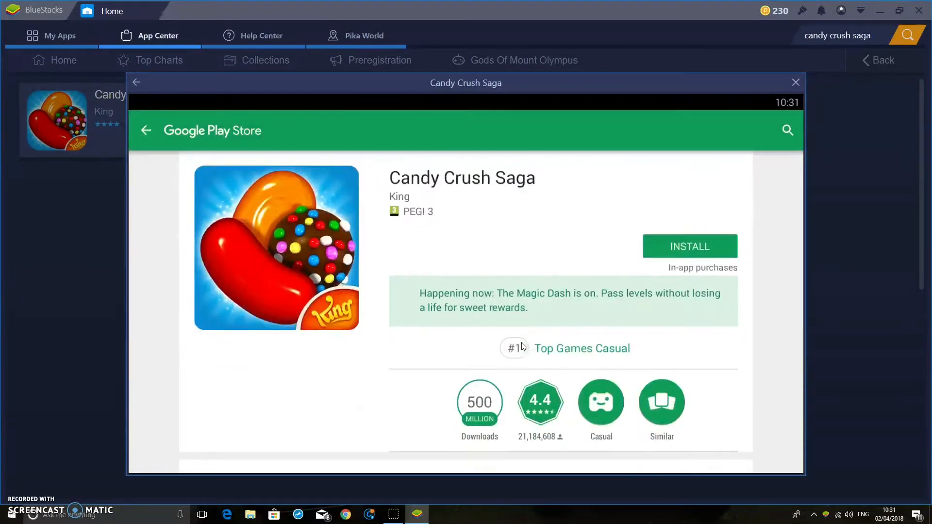
pyautogui.moveTo(685, 251)
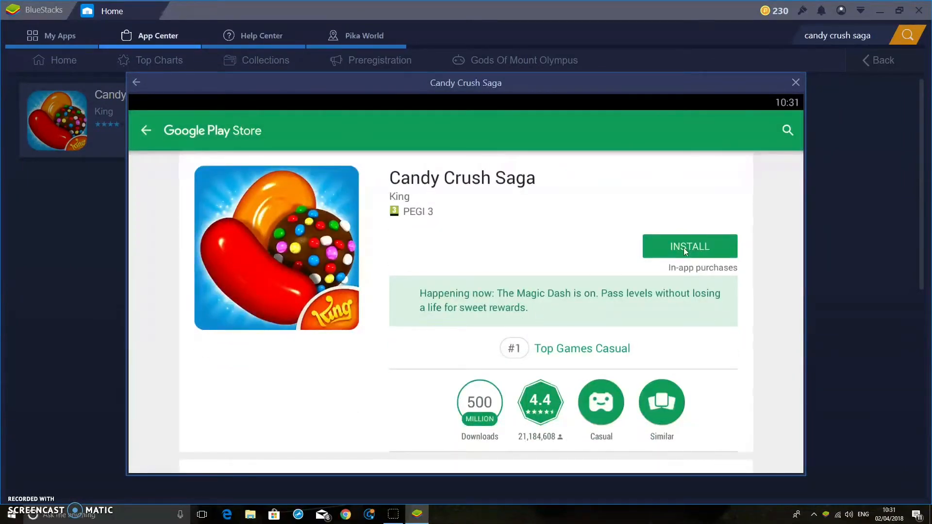
pyautogui.click(689, 246)
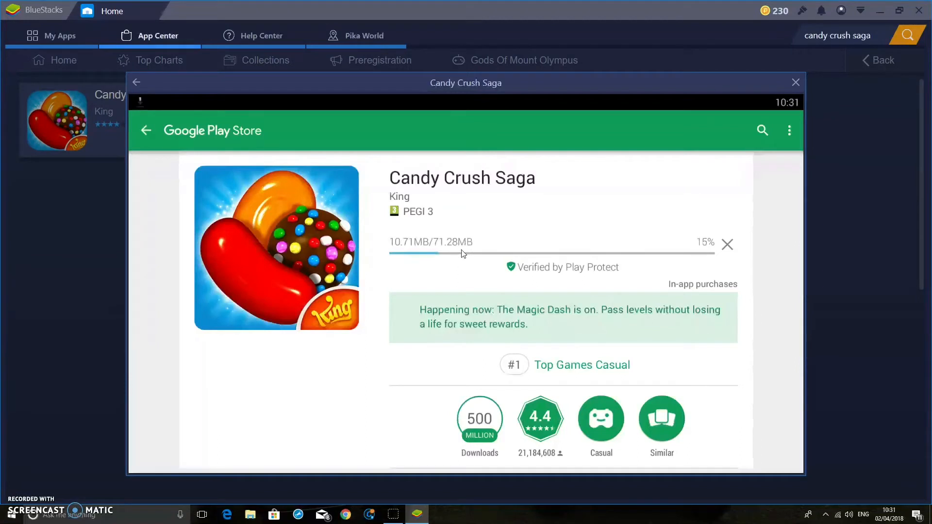
pyautogui.moveTo(522, 208)
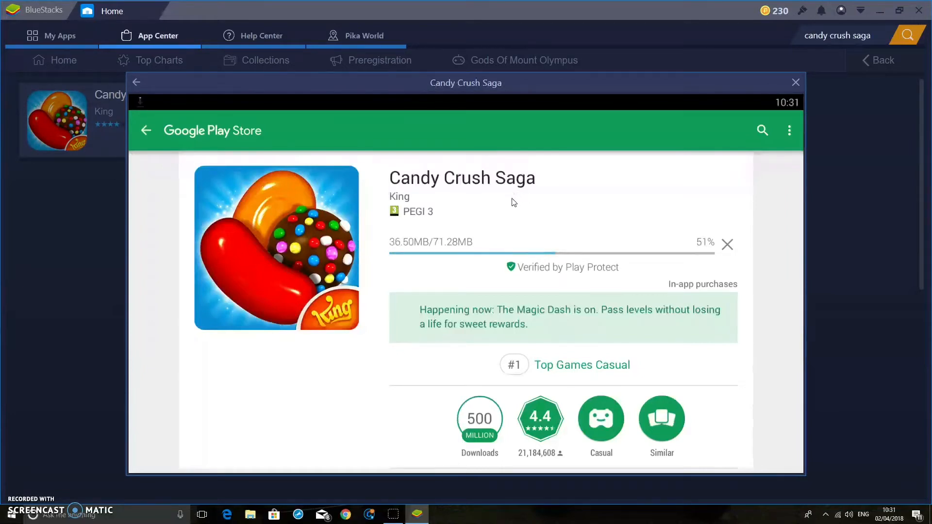
pyautogui.moveTo(51, 34)
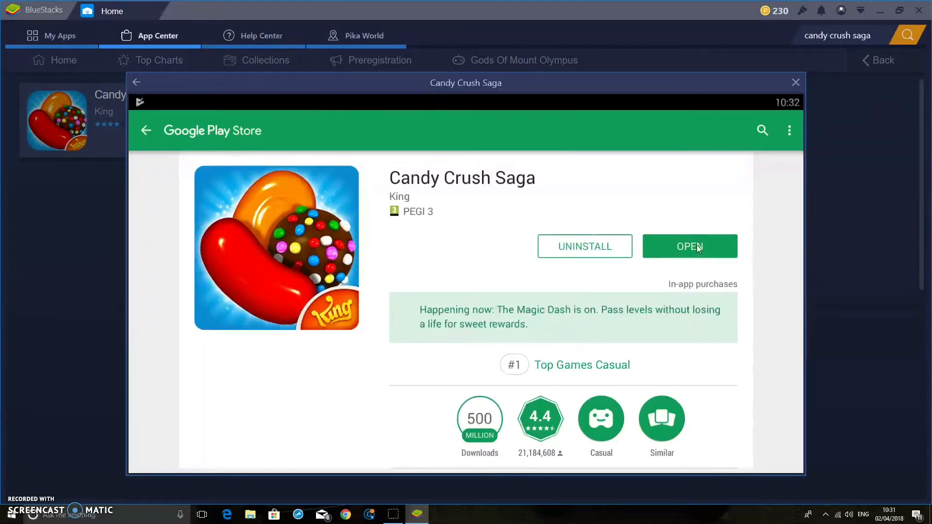
pyautogui.moveTo(712, 265)
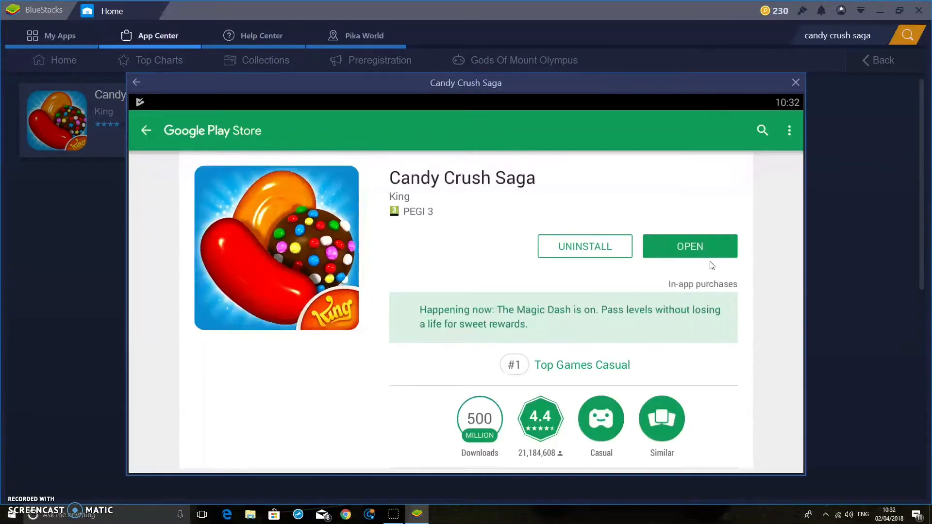
# Step: Launch Candy Crush Saga, start level 1 and skip the tutorial introduction
pyautogui.click(689, 246)
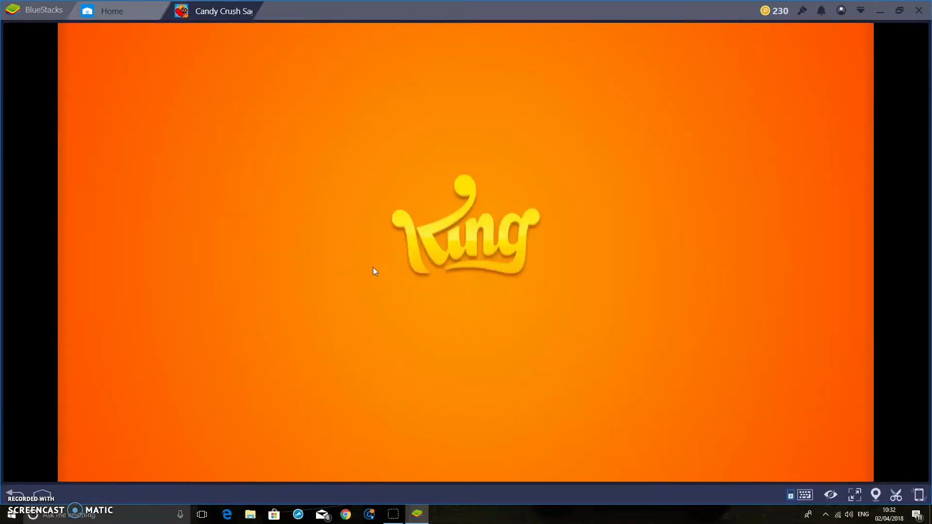
pyautogui.moveTo(520, 202)
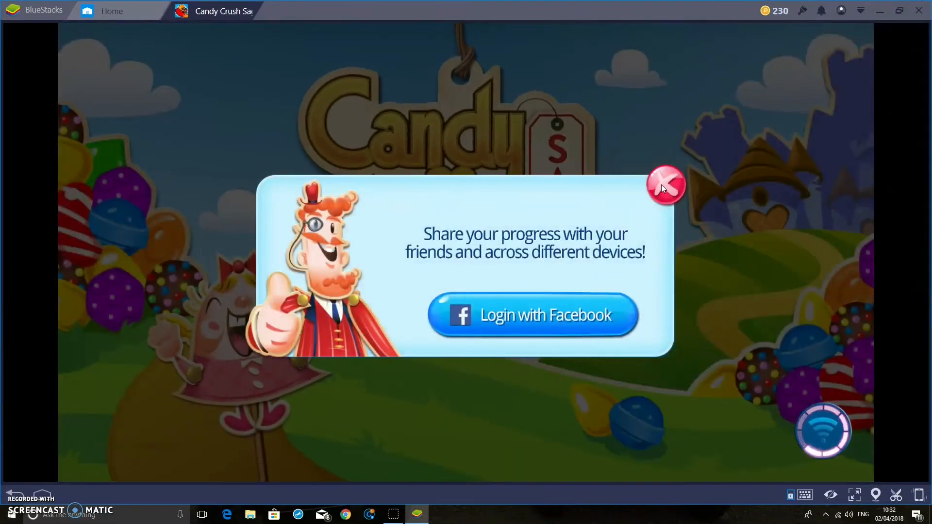
pyautogui.click(665, 186)
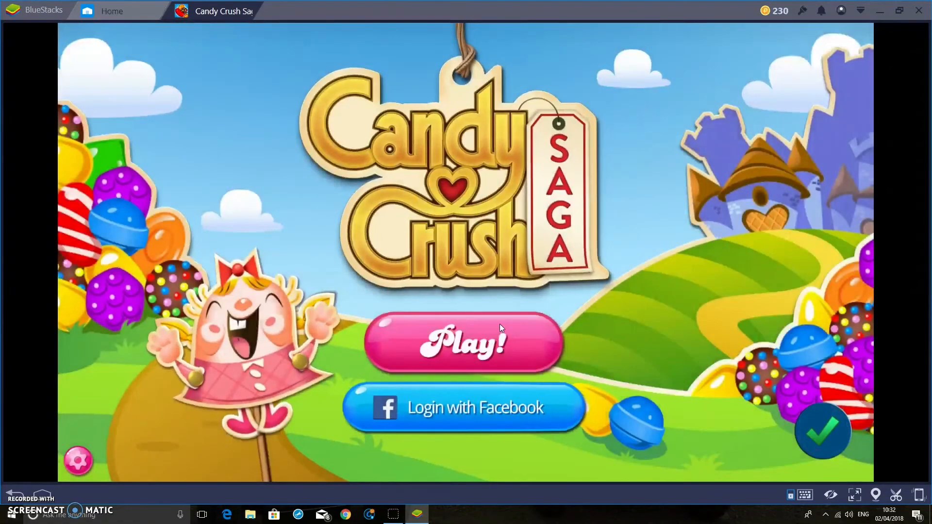
pyautogui.click(463, 344)
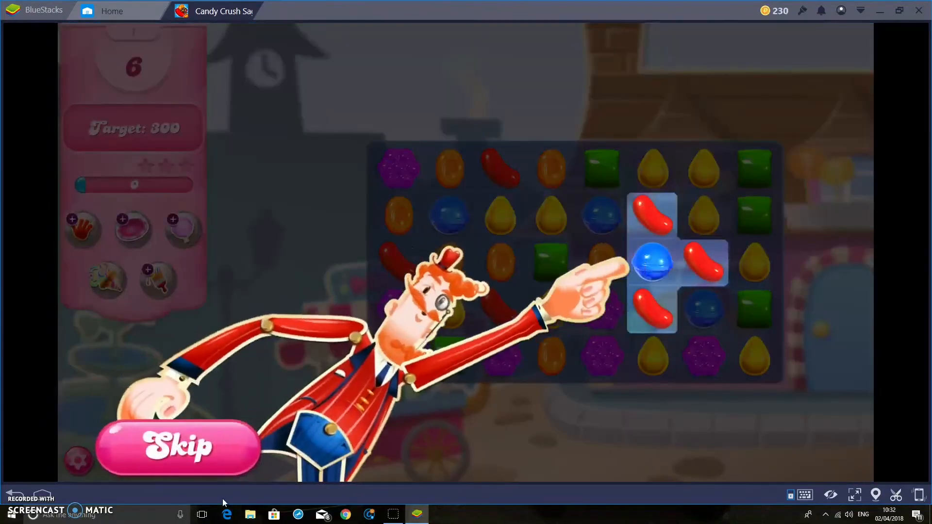
pyautogui.click(178, 447)
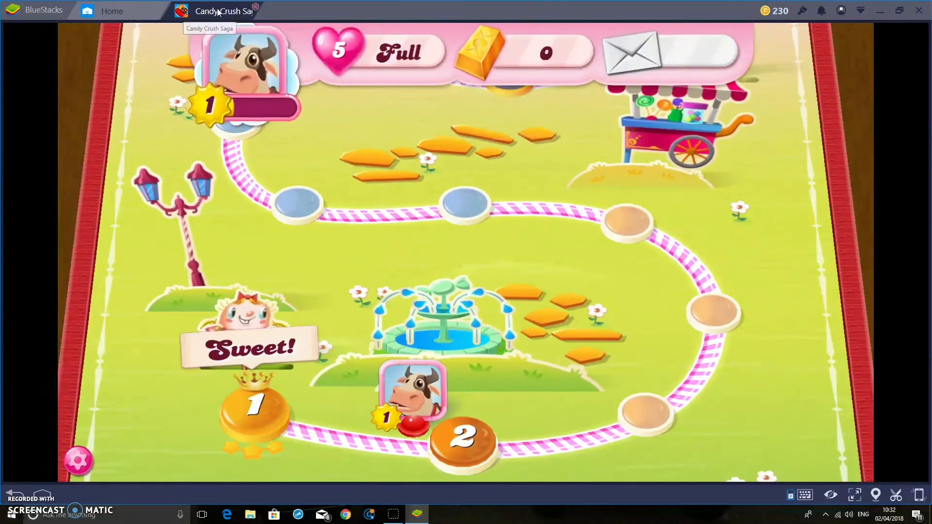
# Step: Close the Candy Crush game and search the App Center for instagram to install it
pyautogui.click(111, 11)
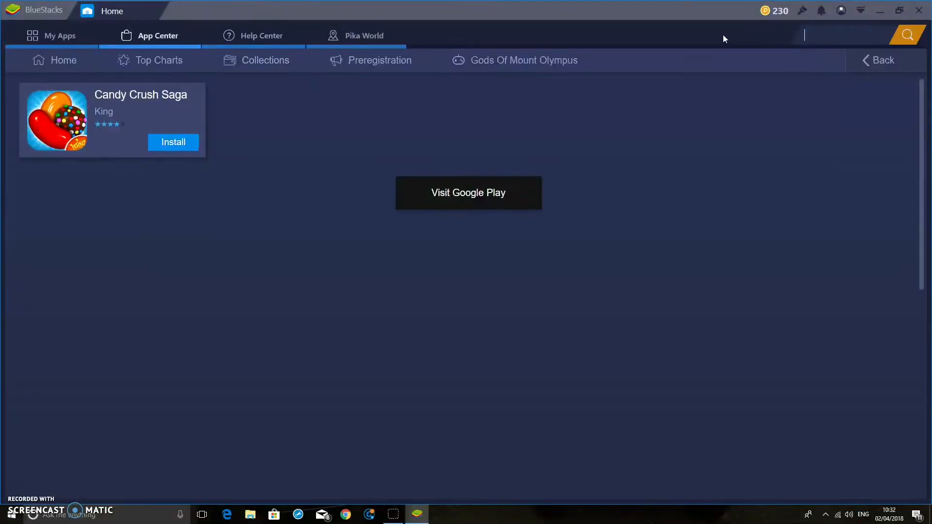
pyautogui.write('instagram')
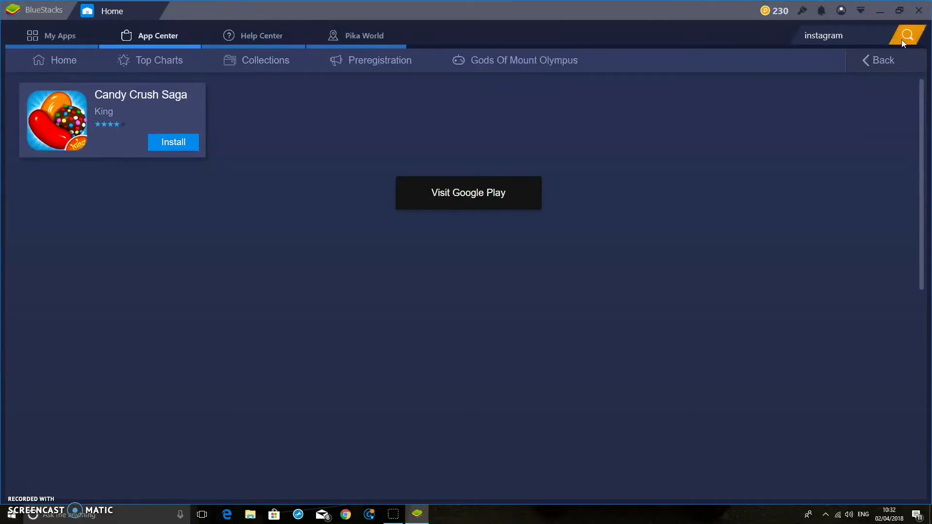
pyautogui.click(906, 35)
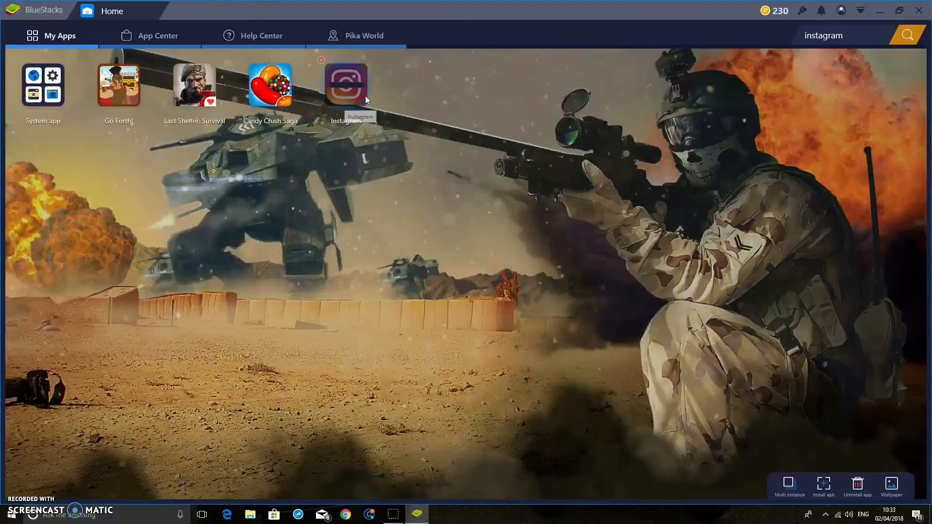
pyautogui.moveTo(270, 84)
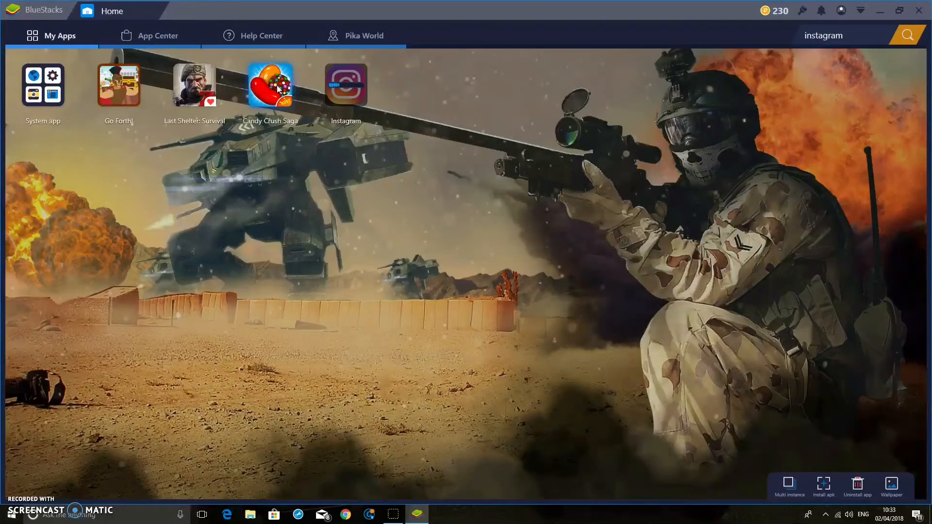
pyautogui.moveTo(856, 489)
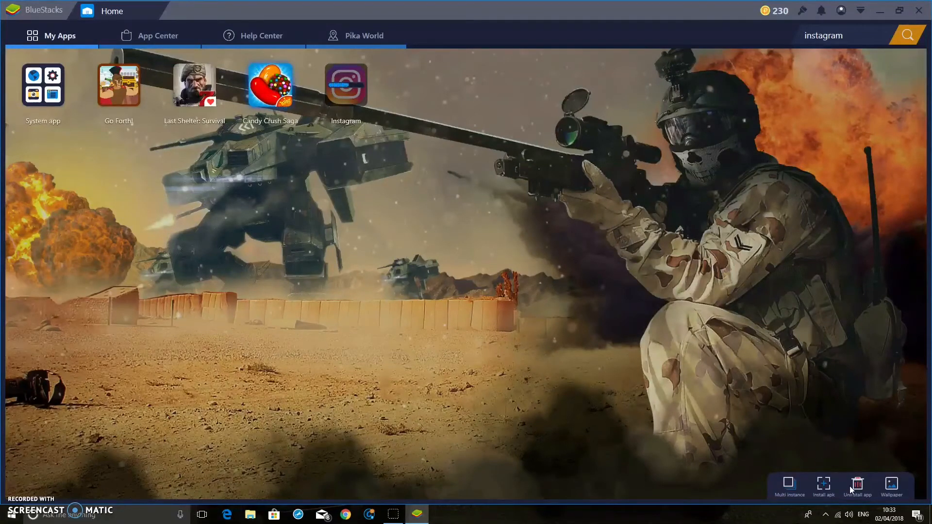
# Step: Uninstall Candy Crush Saga and confirm its removal
pyautogui.click(857, 485)
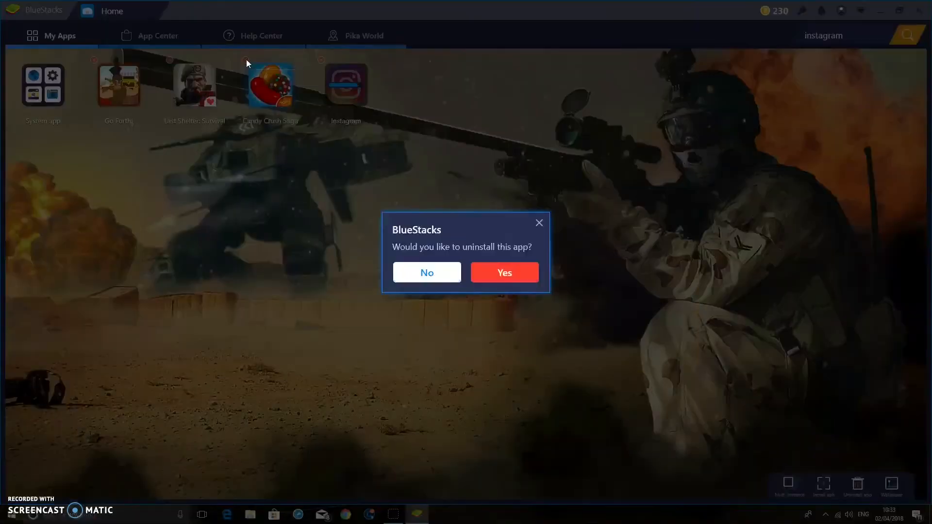
pyautogui.click(503, 272)
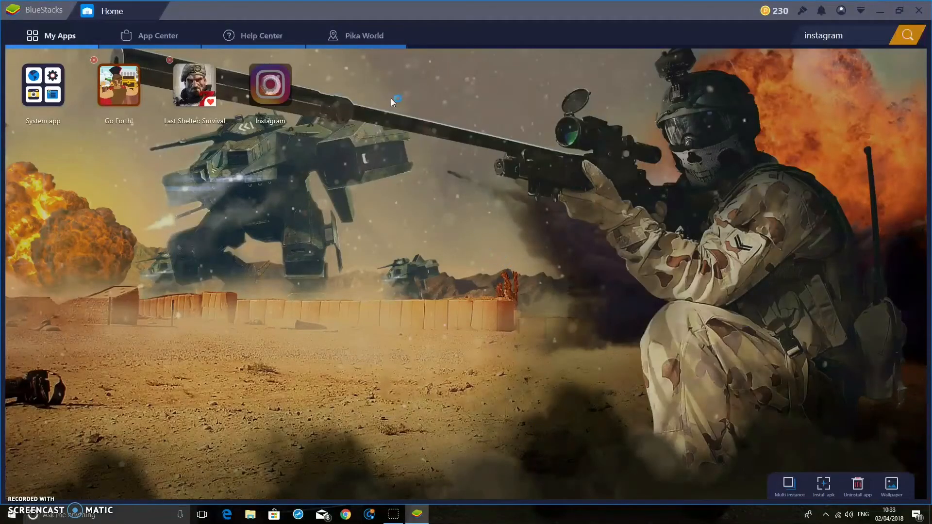
pyautogui.moveTo(467, 115)
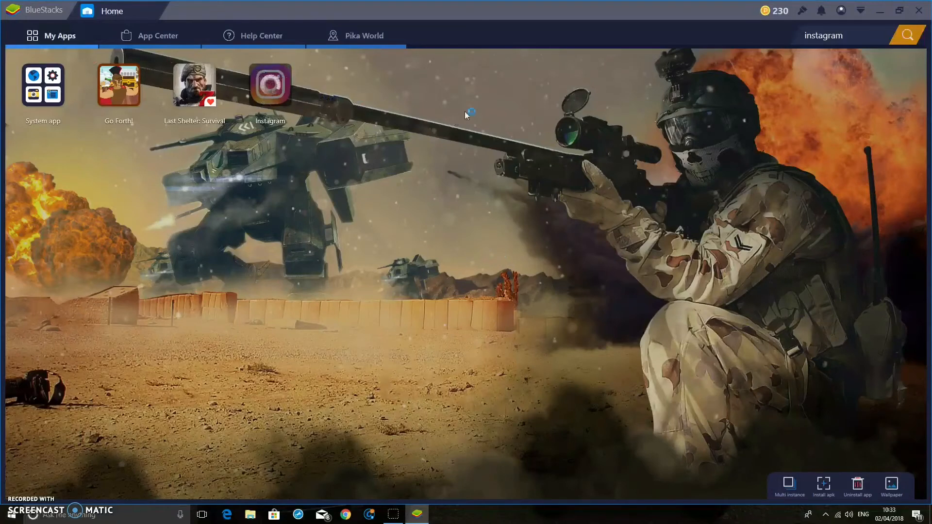
pyautogui.moveTo(470, 112)
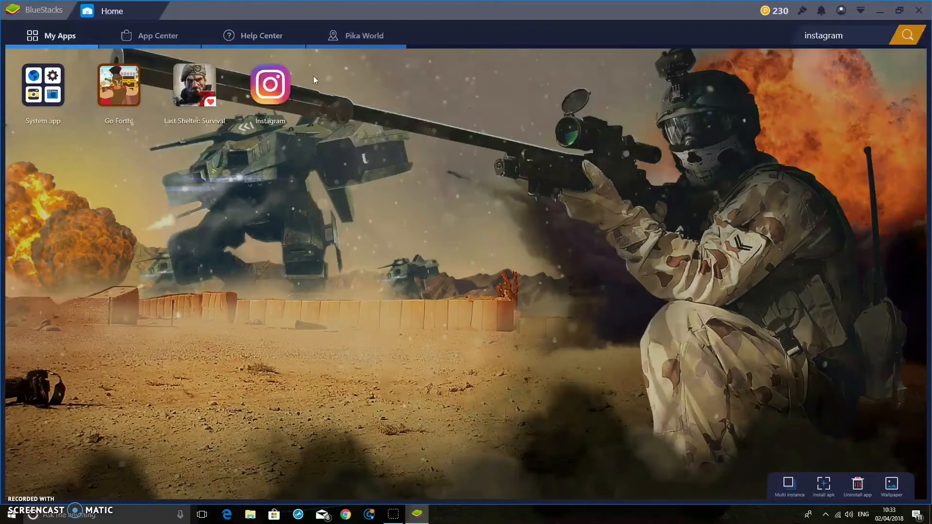
pyautogui.moveTo(700, 241)
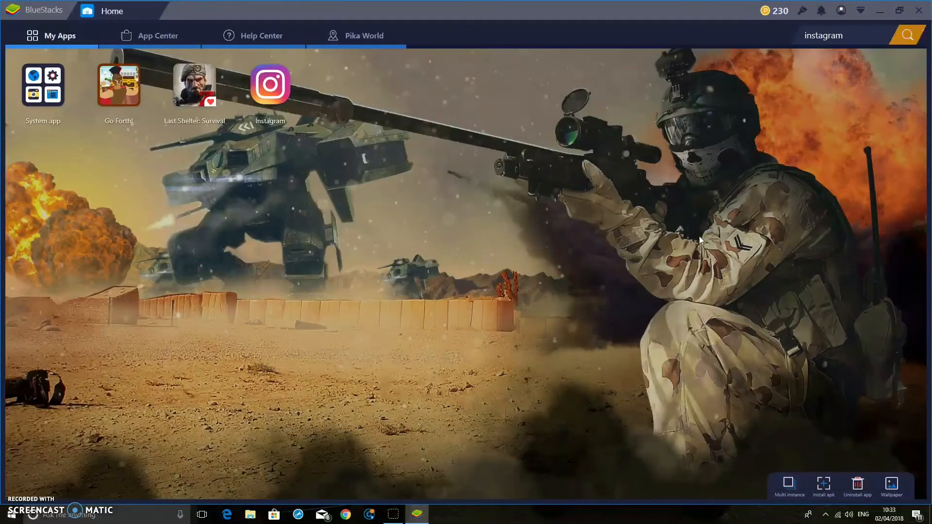
# Step: Launch Instagram inside BlueStacks and switch to its login form
pyautogui.doubleClick(269, 84)
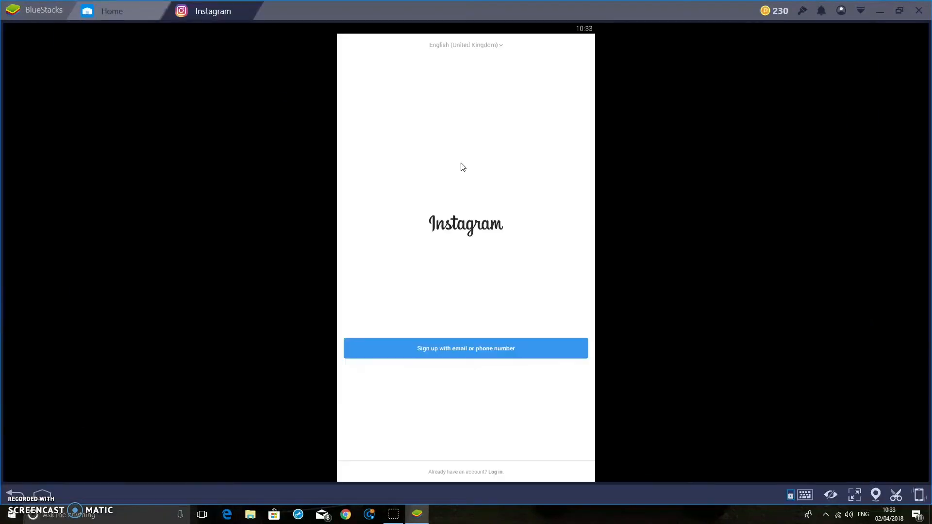
pyautogui.moveTo(402, 196)
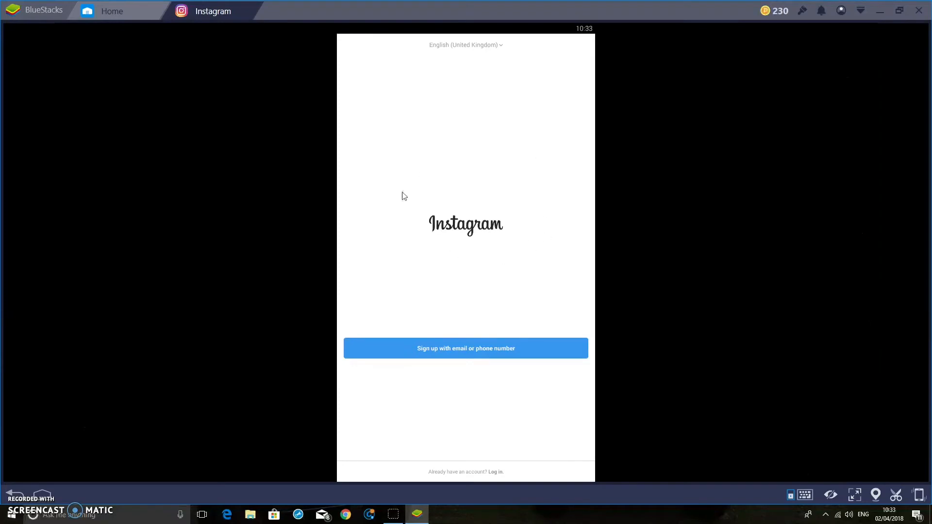
pyautogui.moveTo(463, 474)
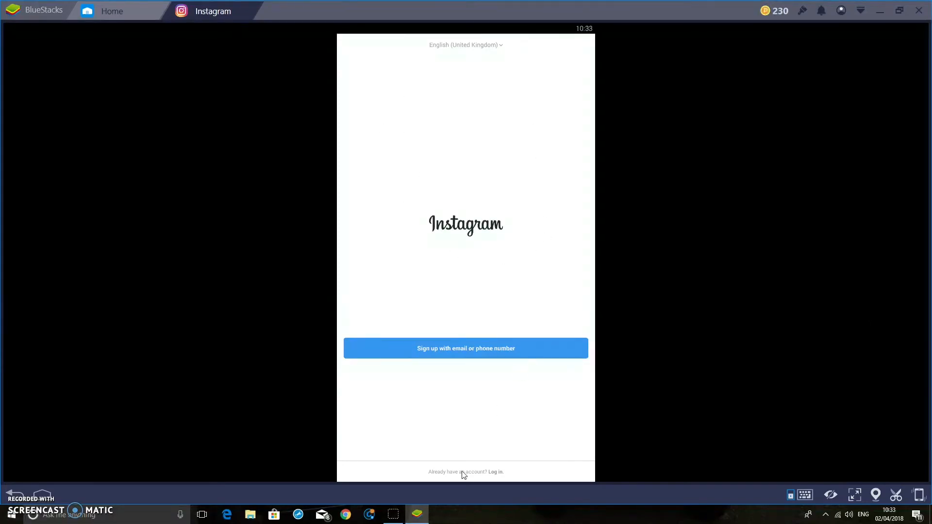
pyautogui.click(495, 472)
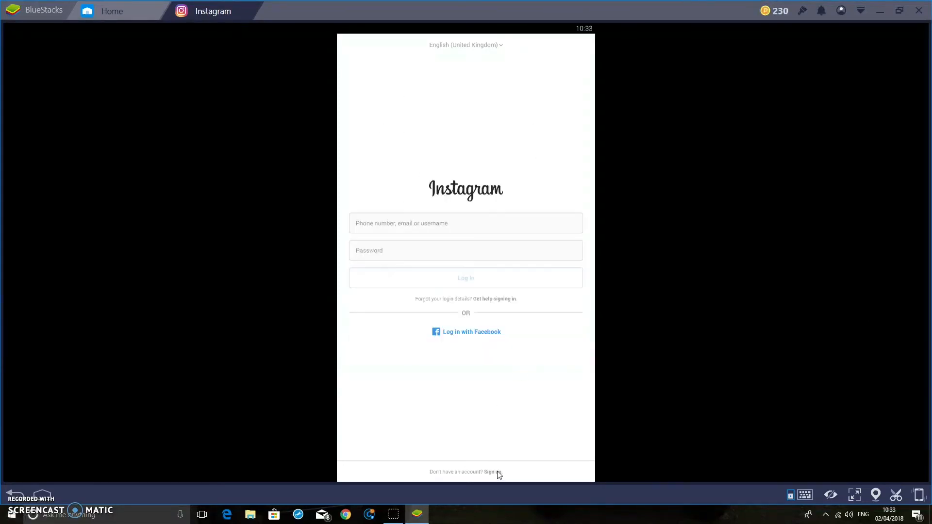
pyautogui.moveTo(448, 226)
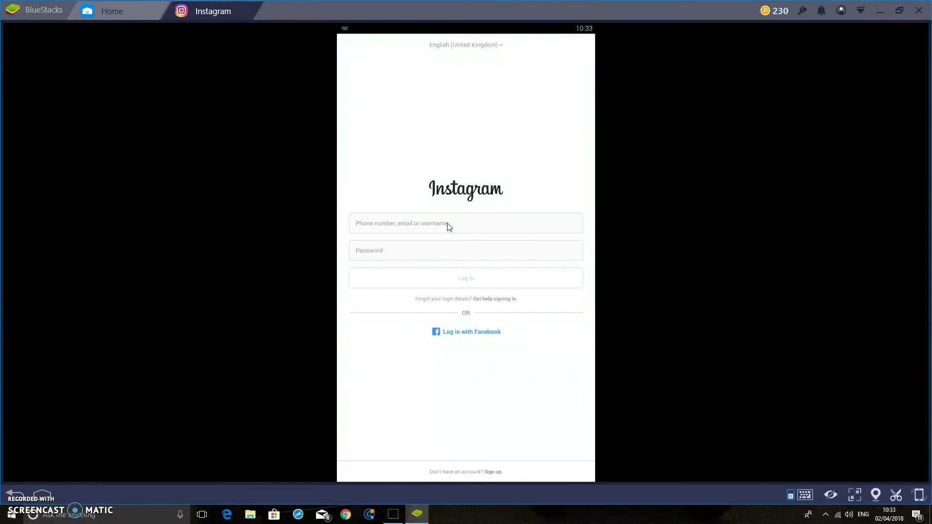
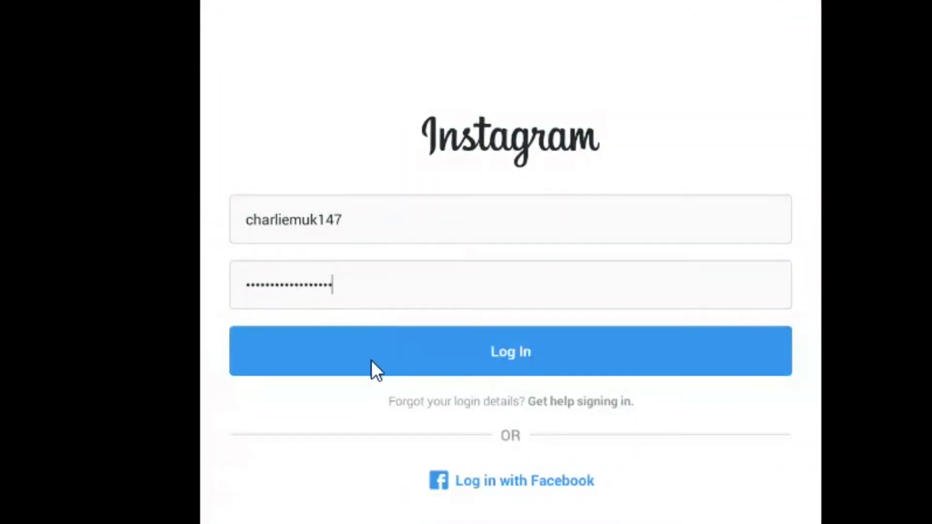
# Step: Enter the account username and password and submit the Instagram login
pyautogui.moveTo(510, 406)
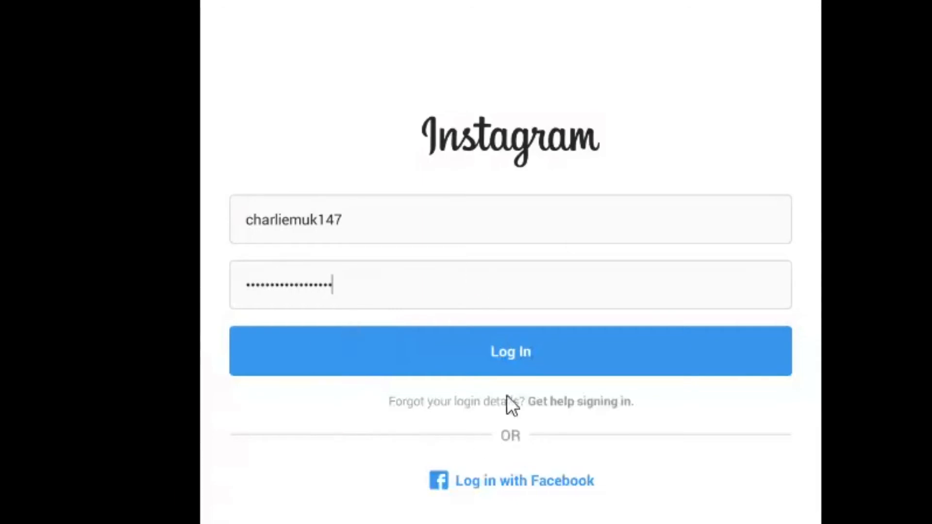
pyautogui.click(510, 351)
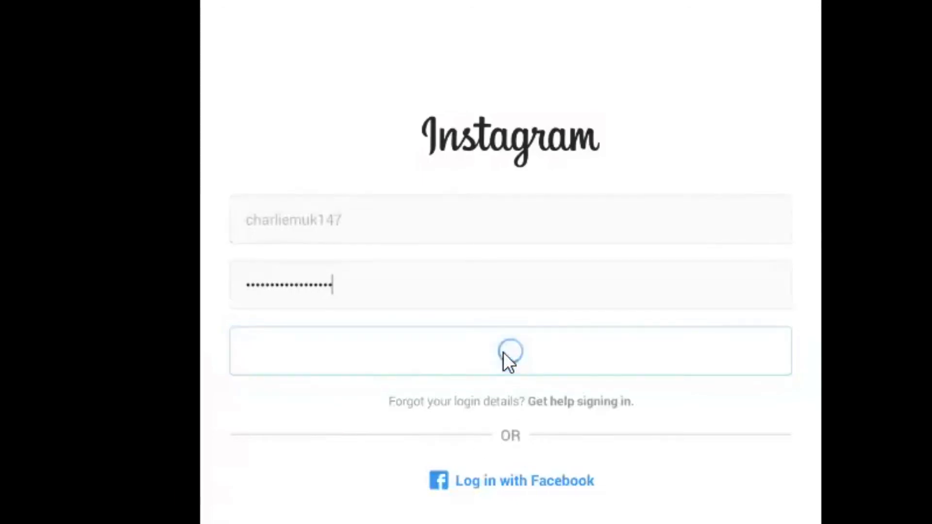
pyautogui.click(510, 350)
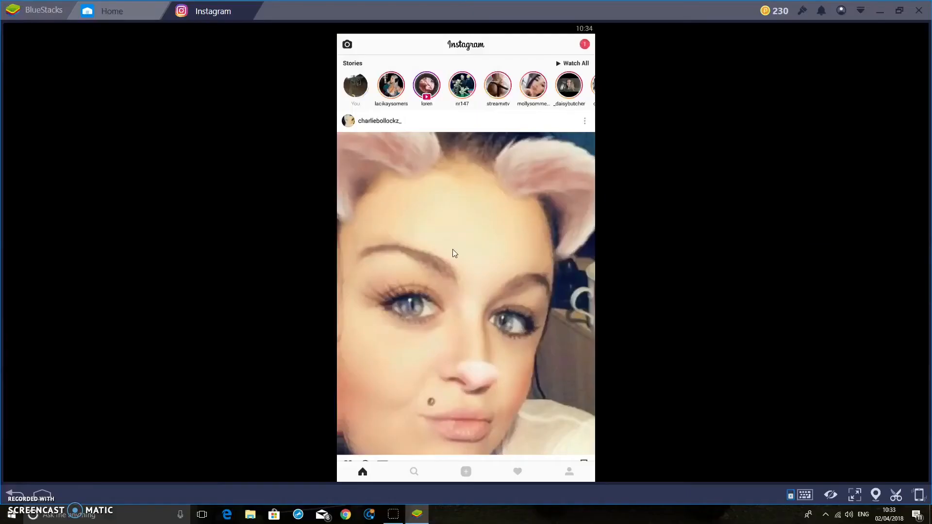
# Step: Scroll the feed to the aerial bridge drone photo and open its comments
pyautogui.scroll(-3)
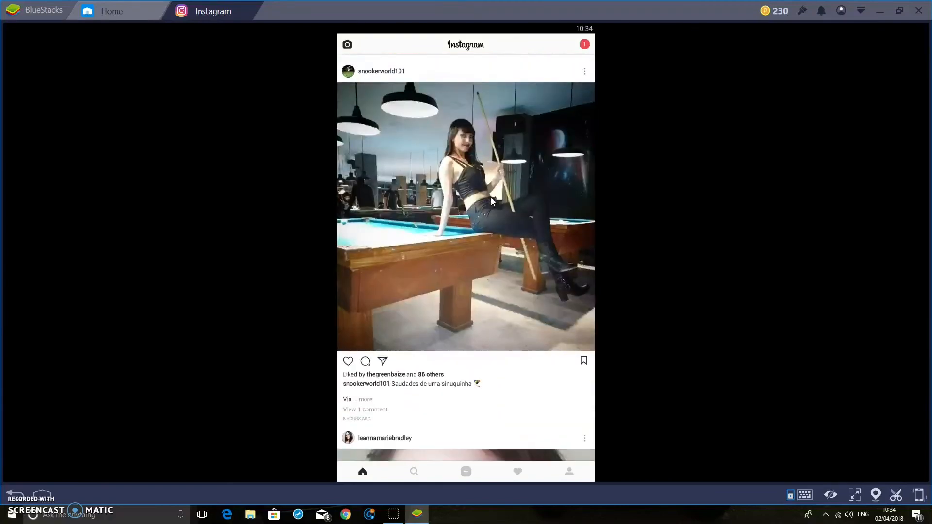
pyautogui.scroll(-3)
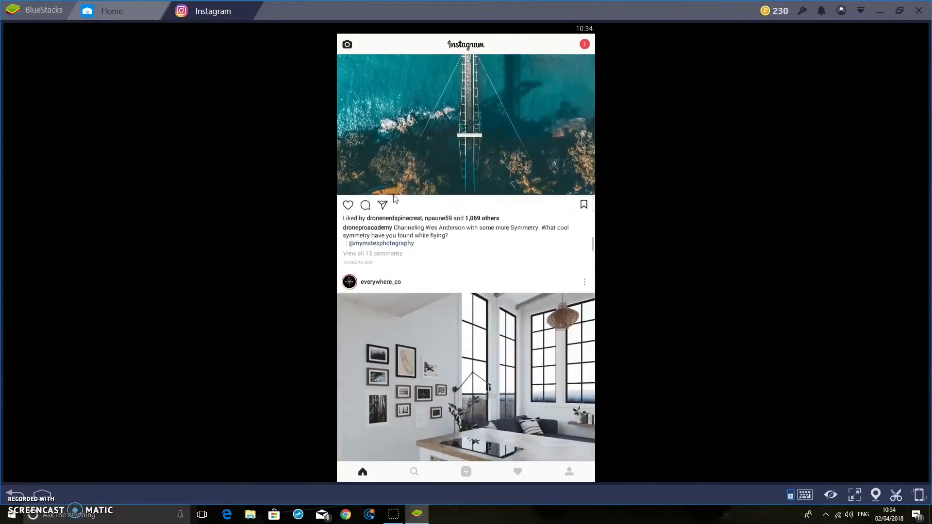
pyautogui.click(365, 205)
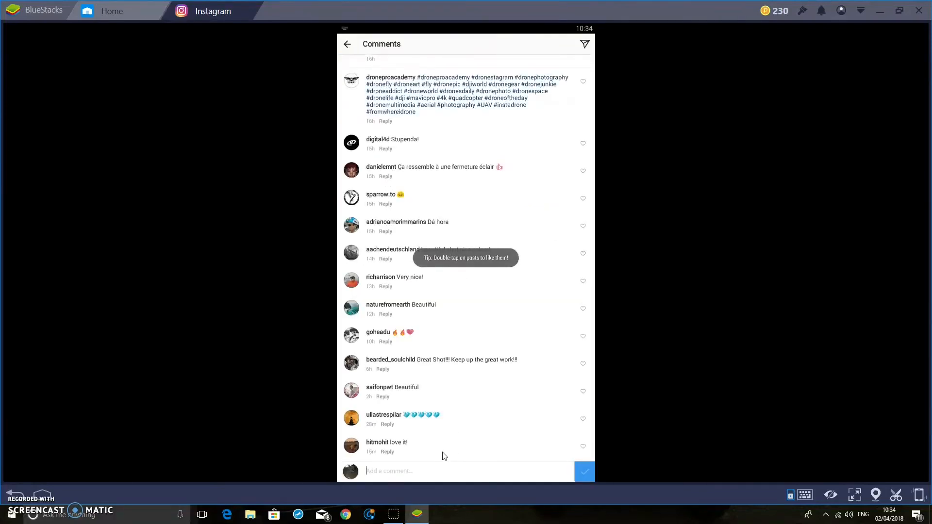
# Step: Post the comment 'Awesome!' on the photo and return to the home feed
pyautogui.write('Awesome!')
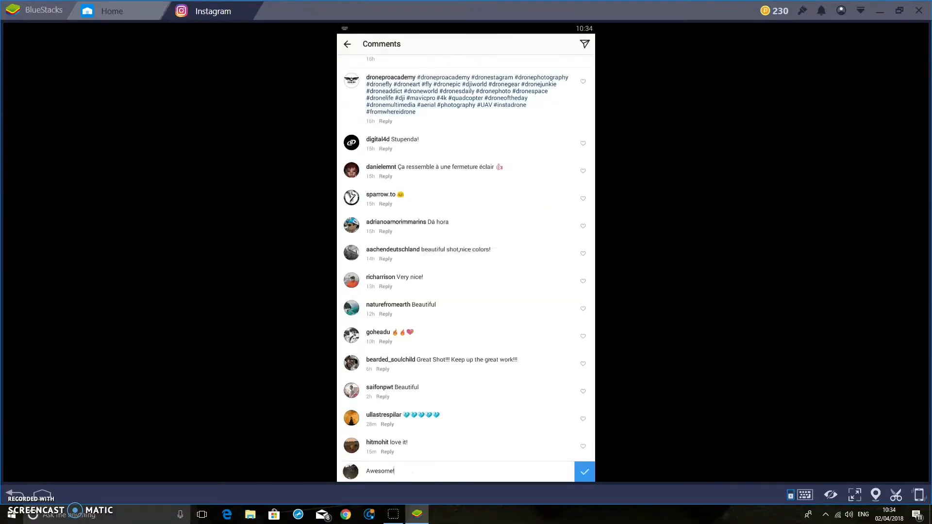
pyautogui.click(584, 471)
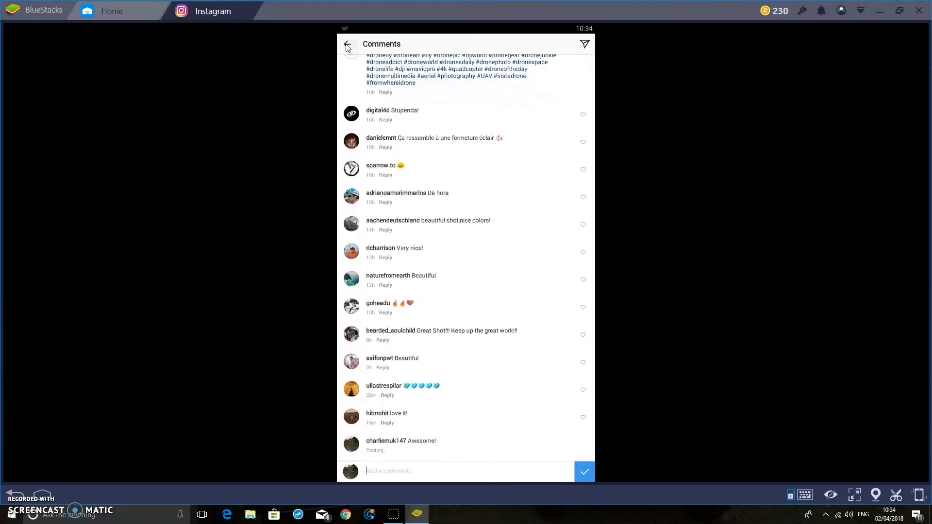
pyautogui.click(348, 44)
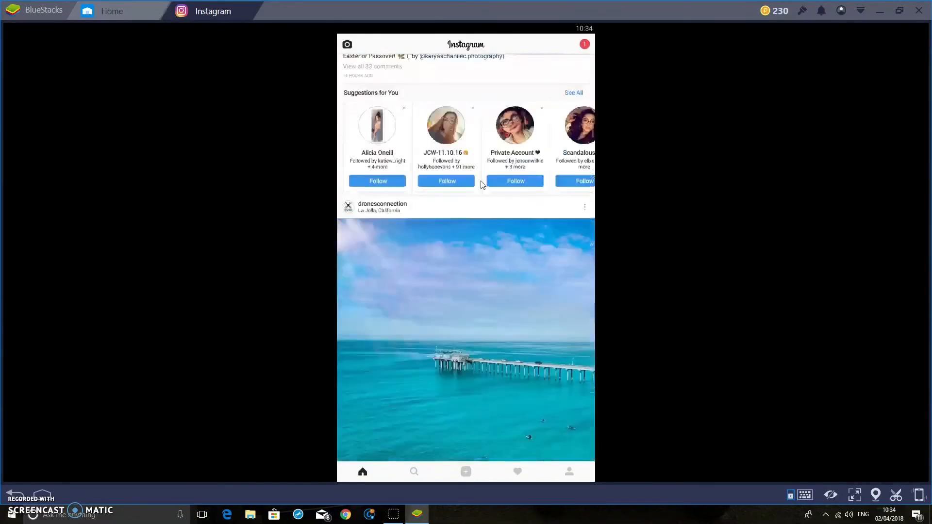
# Step: Follow back the newest follower in the Activity list, then go to Instagram search
pyautogui.click(569, 471)
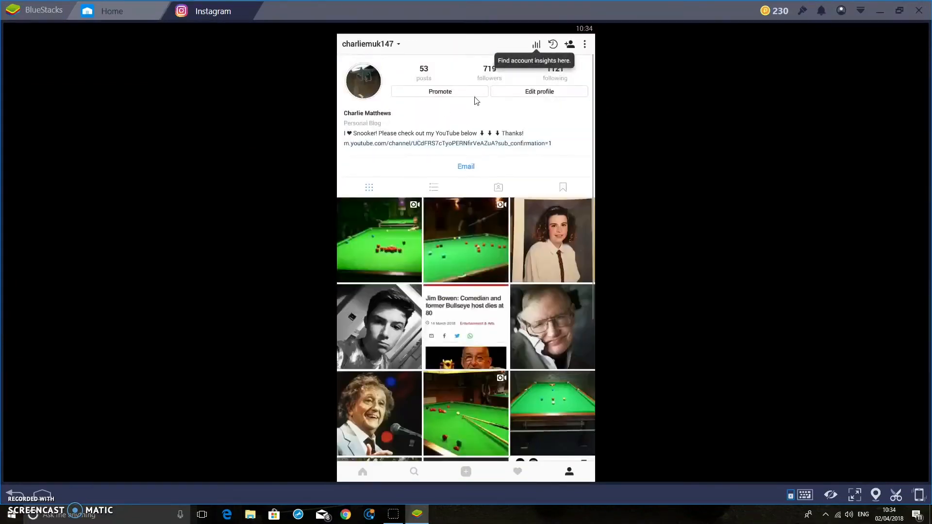
pyautogui.click(517, 471)
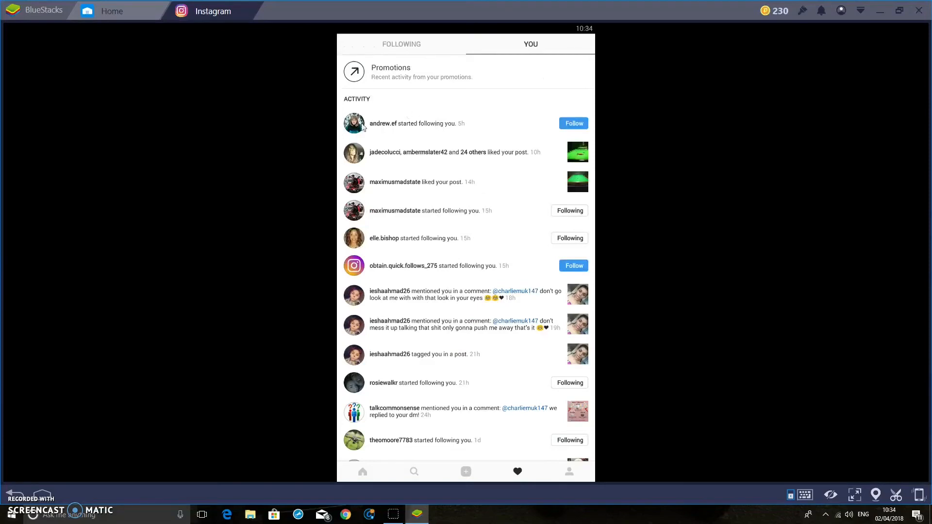
pyautogui.click(572, 123)
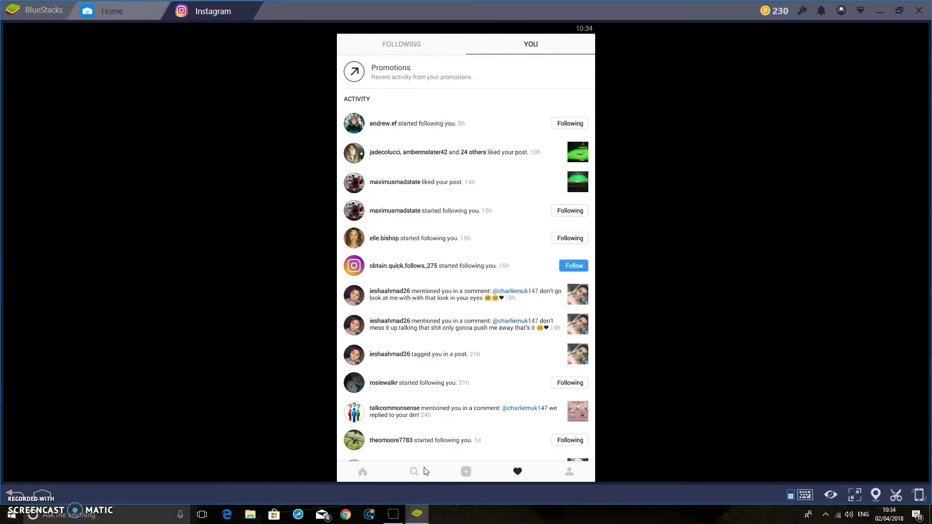
pyautogui.click(413, 471)
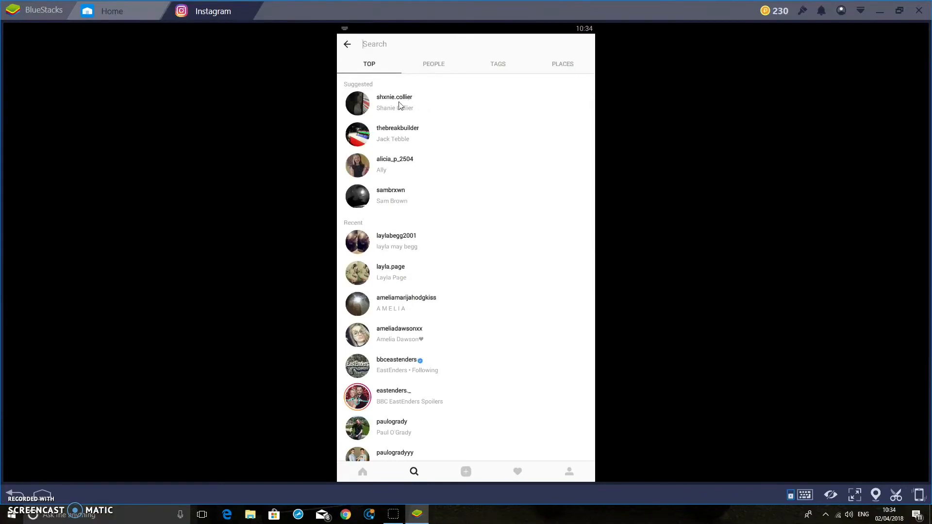
pyautogui.moveTo(449, 54)
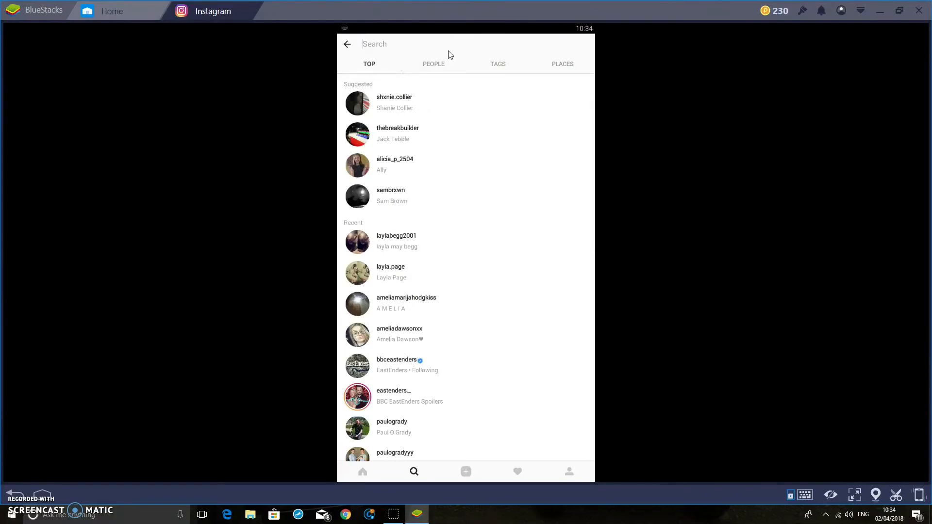
# Step: Search 'World', view the World Snooker account's post, and return to the home feed
pyautogui.write('World')
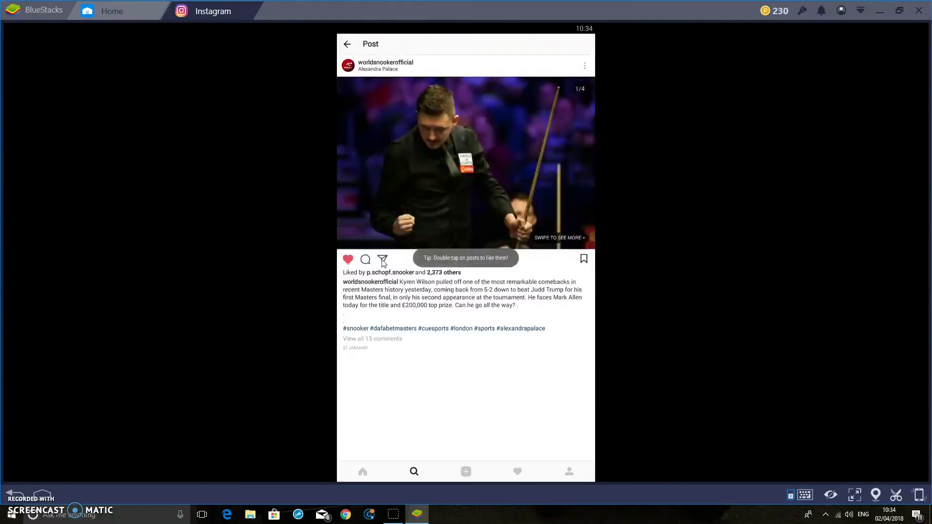
pyautogui.click(383, 260)
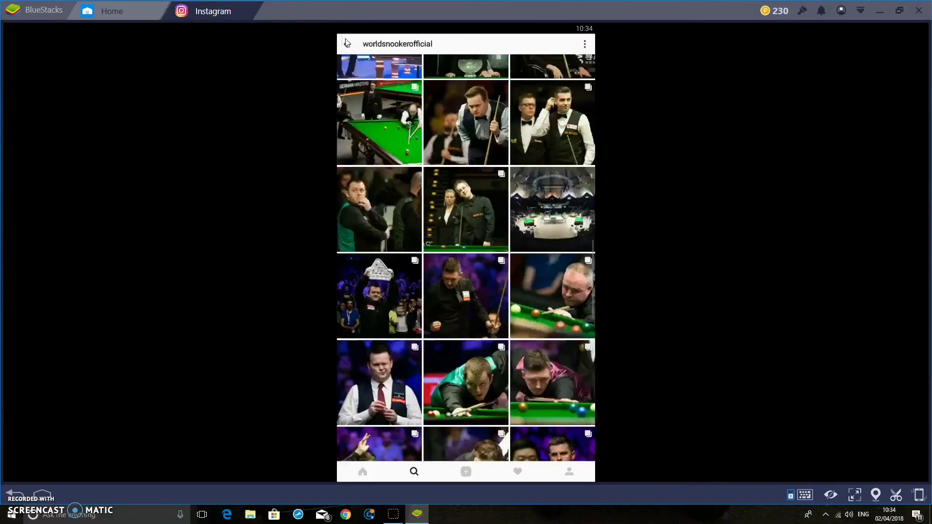
pyautogui.click(363, 471)
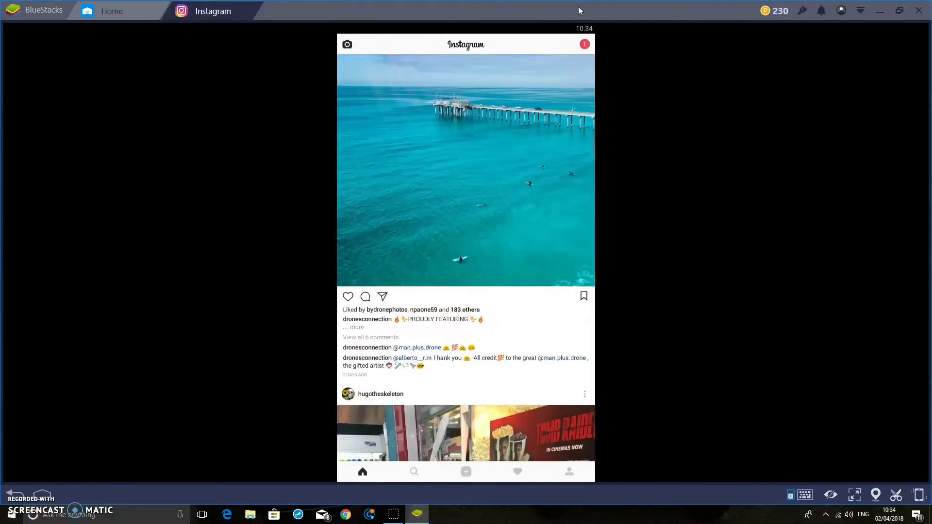
# Step: Start a new direct message addressed to the official instagram account
pyautogui.click(584, 44)
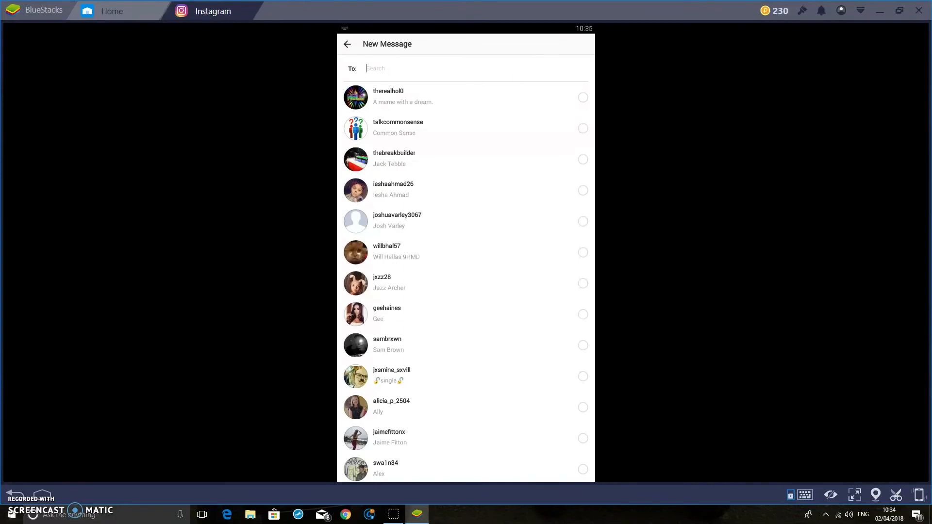
pyautogui.write('i')
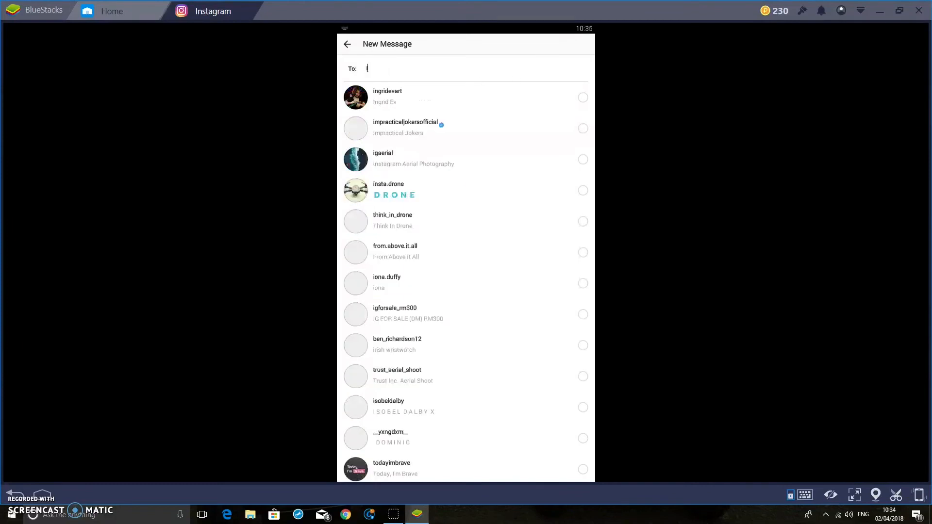
pyautogui.write('Instagra')
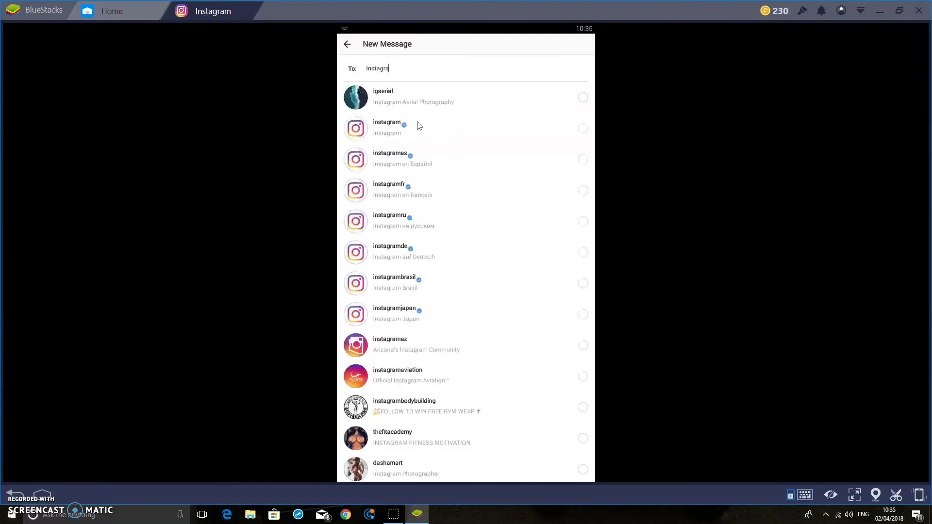
pyautogui.click(386, 127)
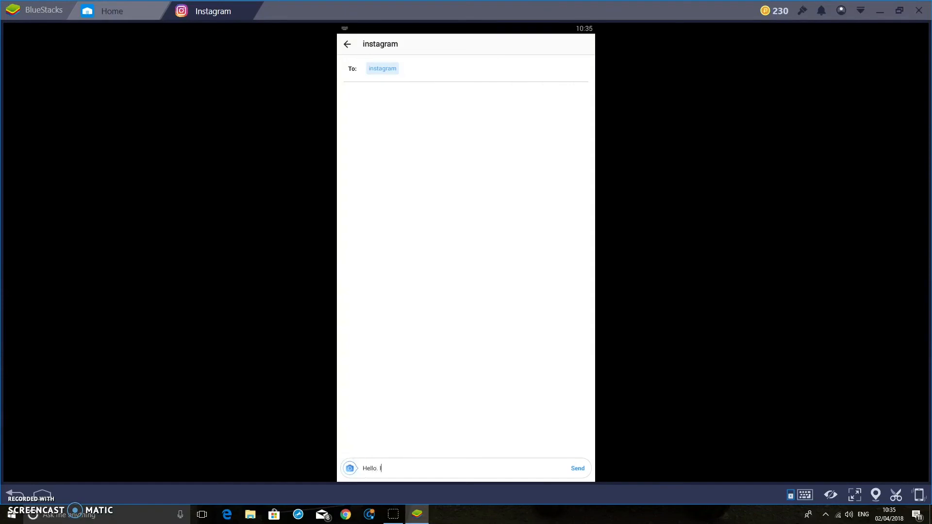
# Step: Send the message 'Hello. Im using this on my computer' to instagram
pyautogui.write('m us')
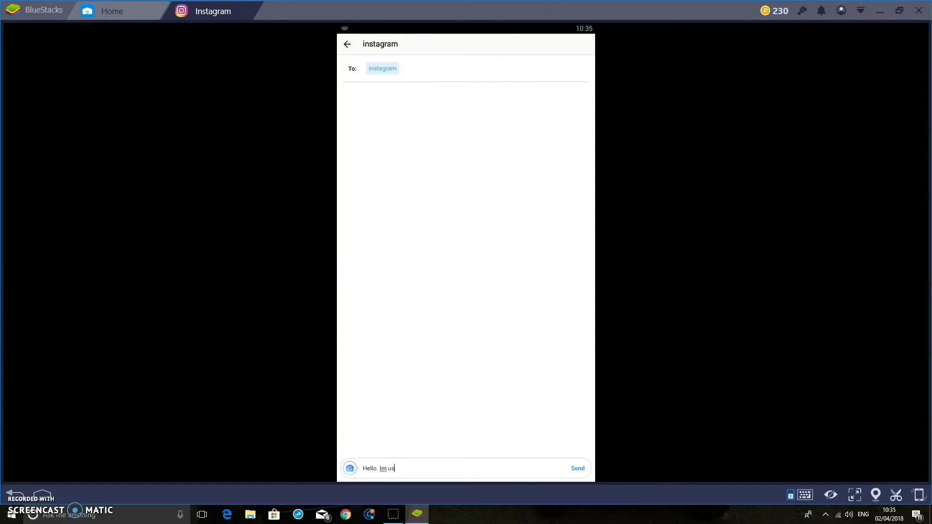
pyautogui.write('ing thu')
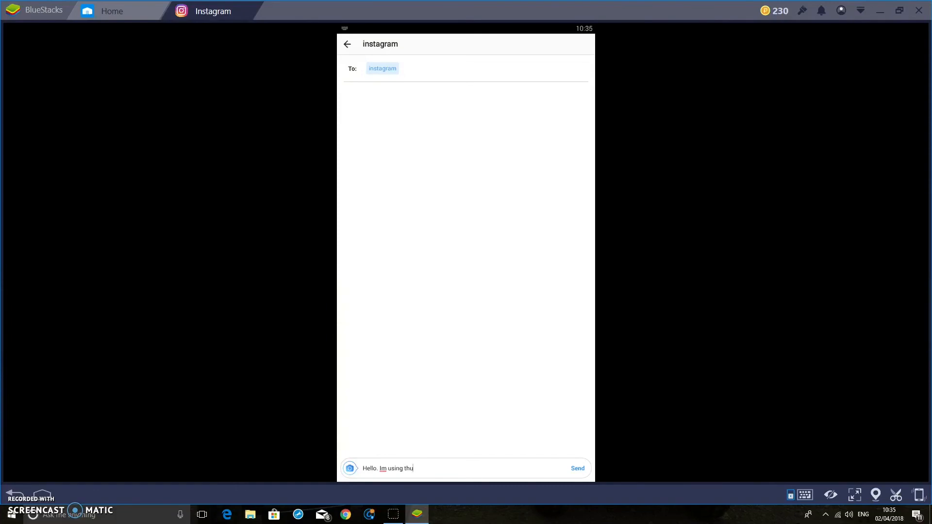
pyautogui.write('is')
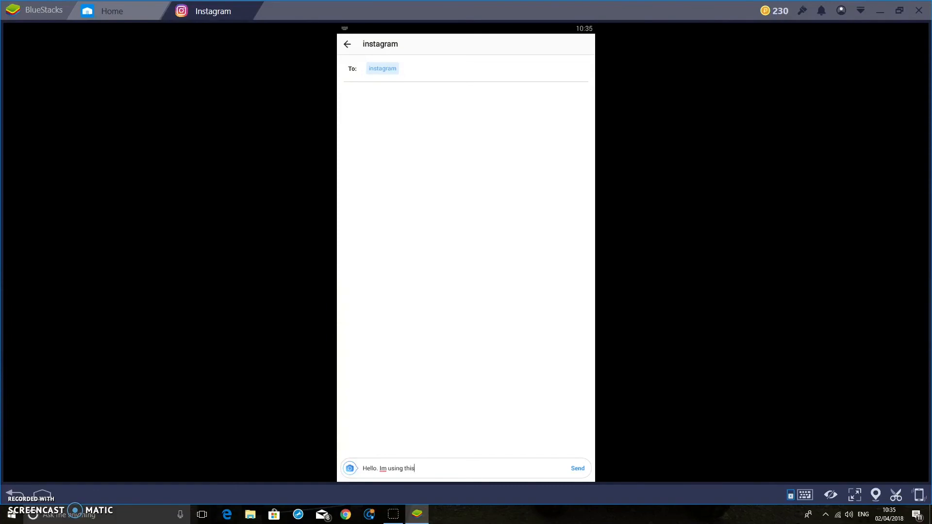
pyautogui.write('on my com')
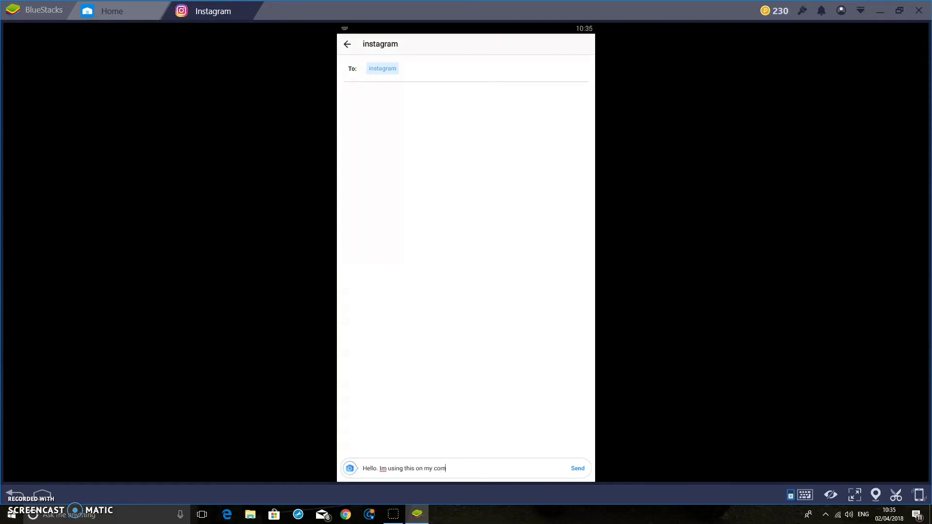
pyautogui.write('puter')
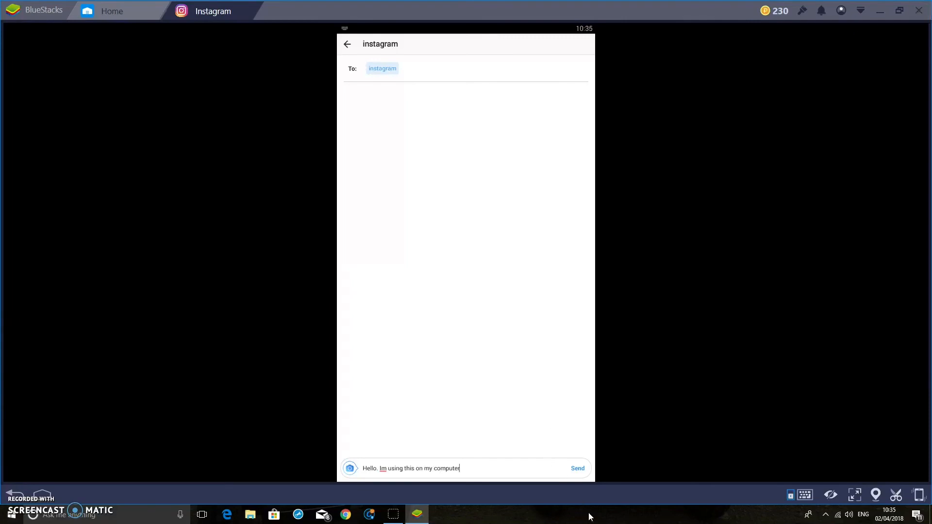
pyautogui.click(577, 468)
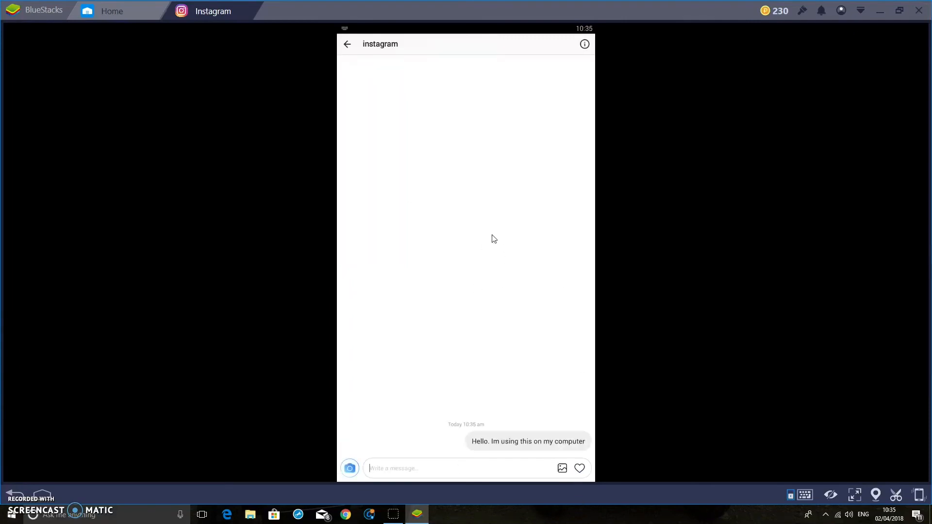
pyautogui.moveTo(582, 48)
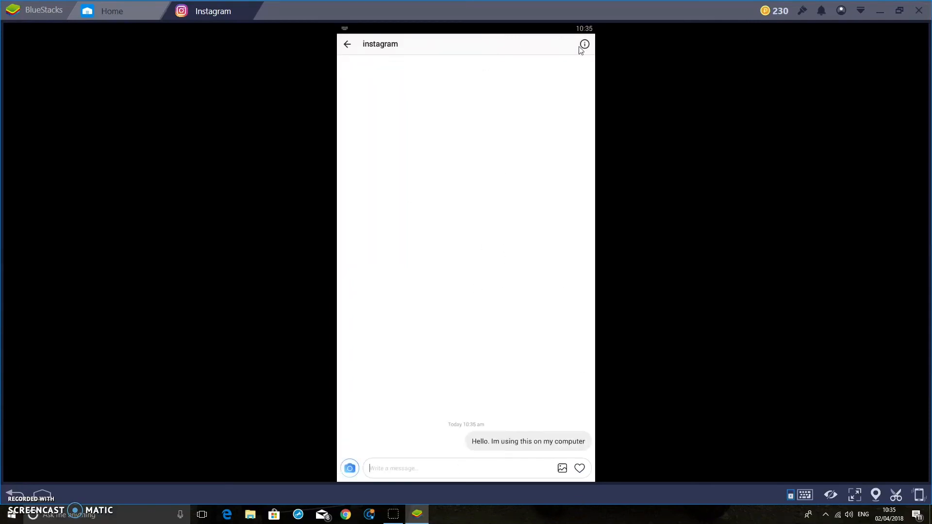
# Step: Follow the official Instagram account and like its soup photo post
pyautogui.click(584, 44)
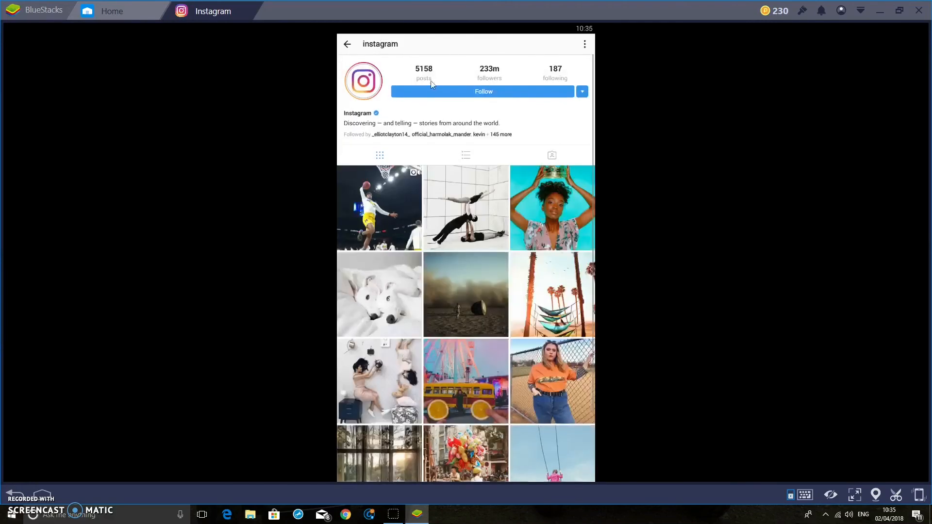
pyautogui.click(484, 91)
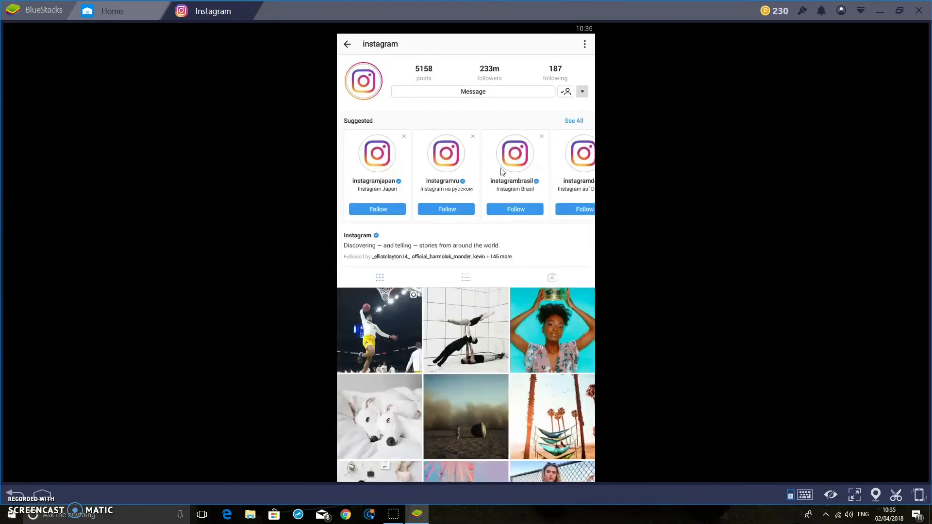
pyautogui.scroll(-3)
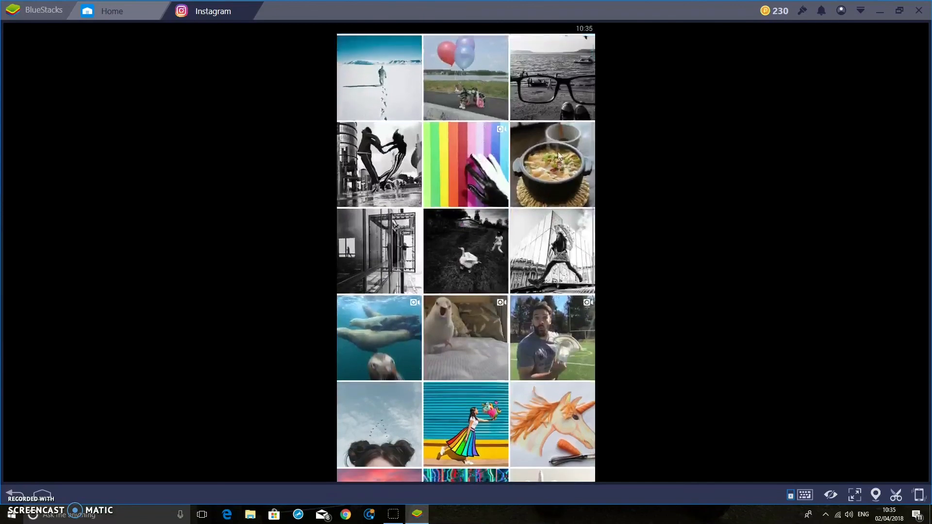
pyautogui.click(551, 165)
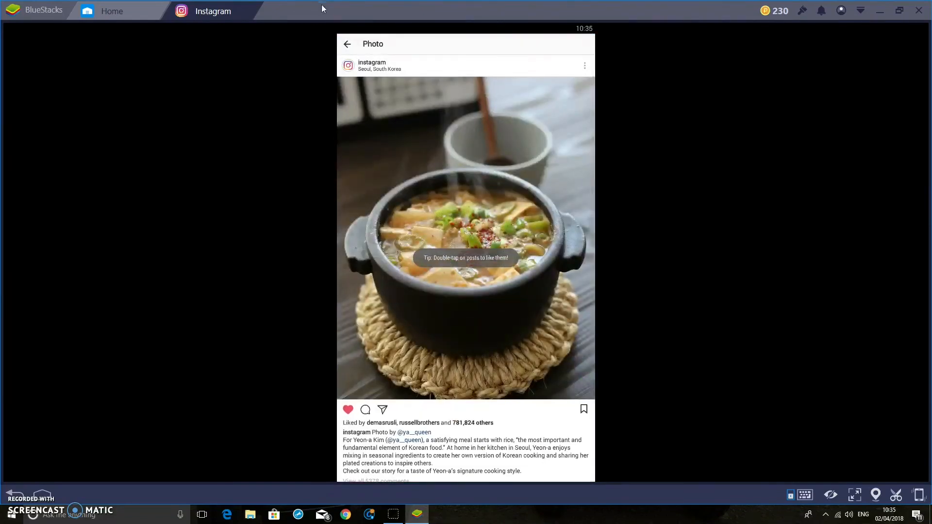
pyautogui.click(347, 44)
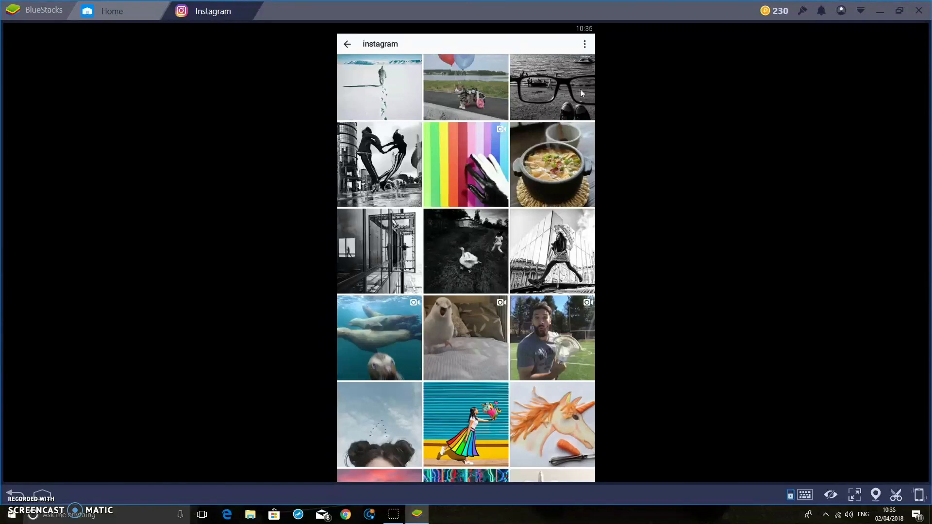
pyautogui.moveTo(713, 289)
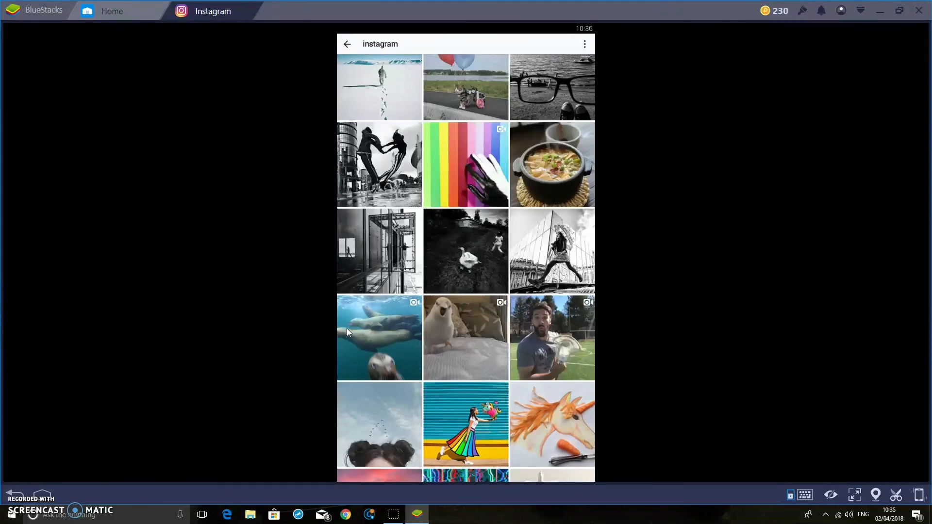
# Step: View the account's sea lion video, go back, and close BlueStacks
pyautogui.click(379, 338)
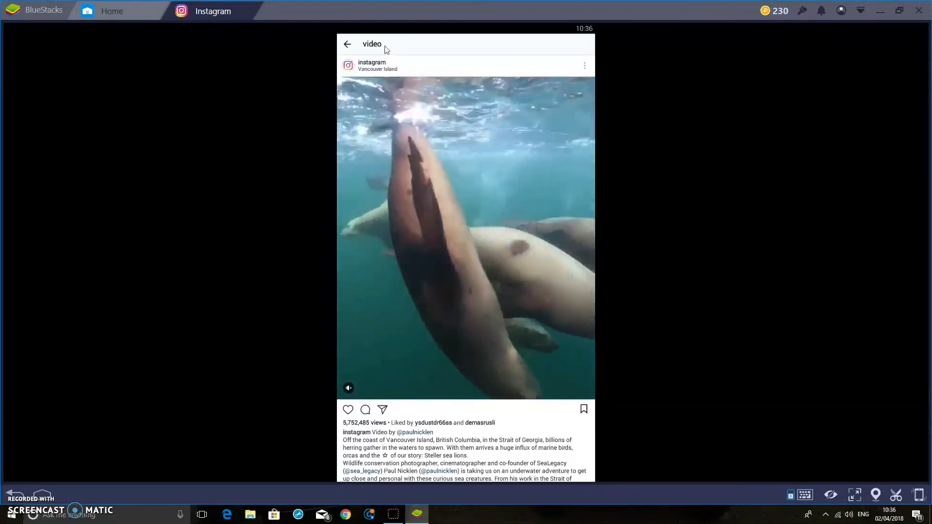
pyautogui.click(348, 44)
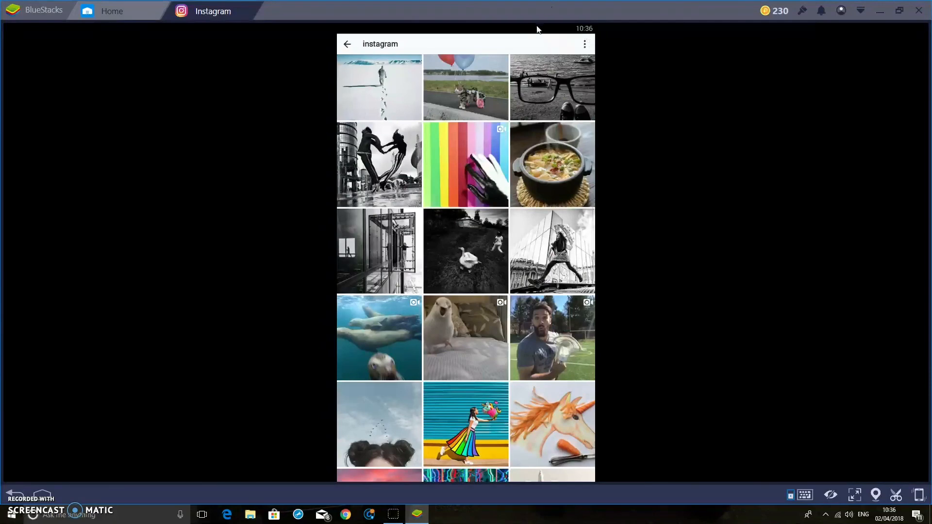
pyautogui.moveTo(338, 373)
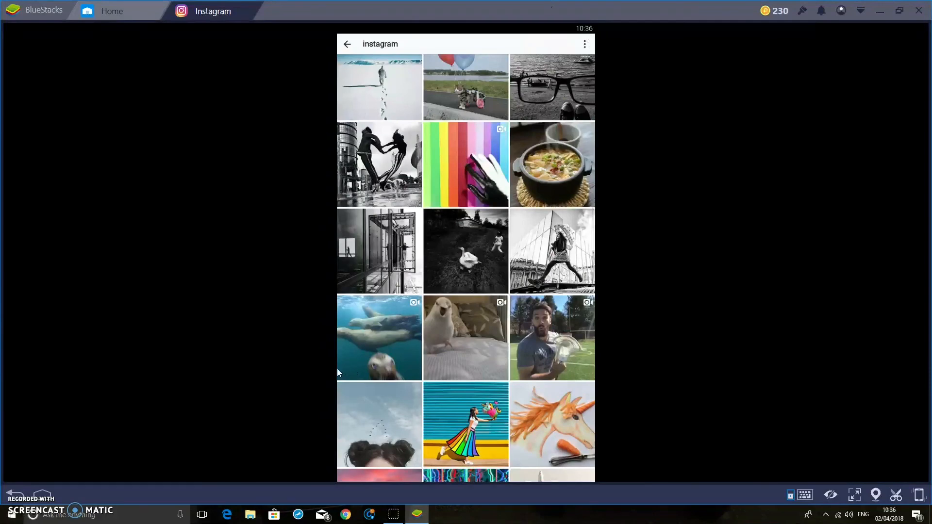
pyautogui.moveTo(921, 11)
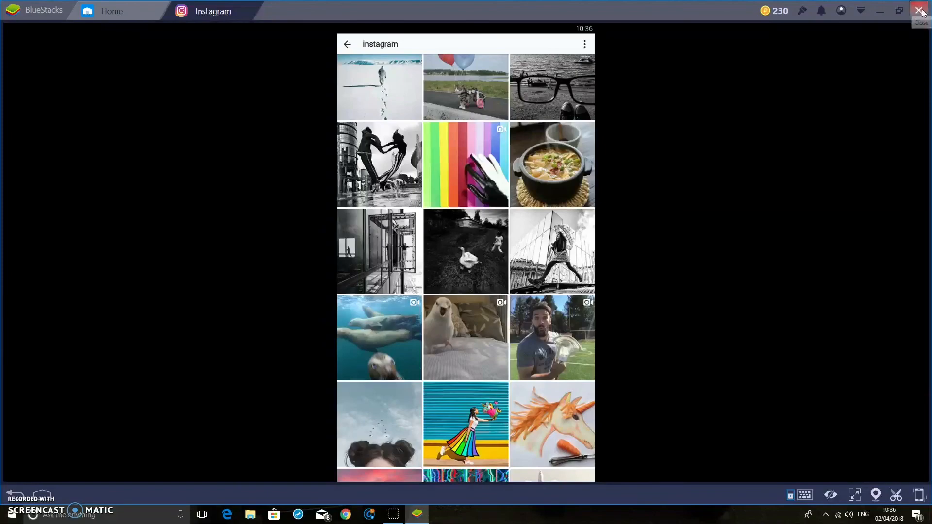
pyautogui.click(922, 11)
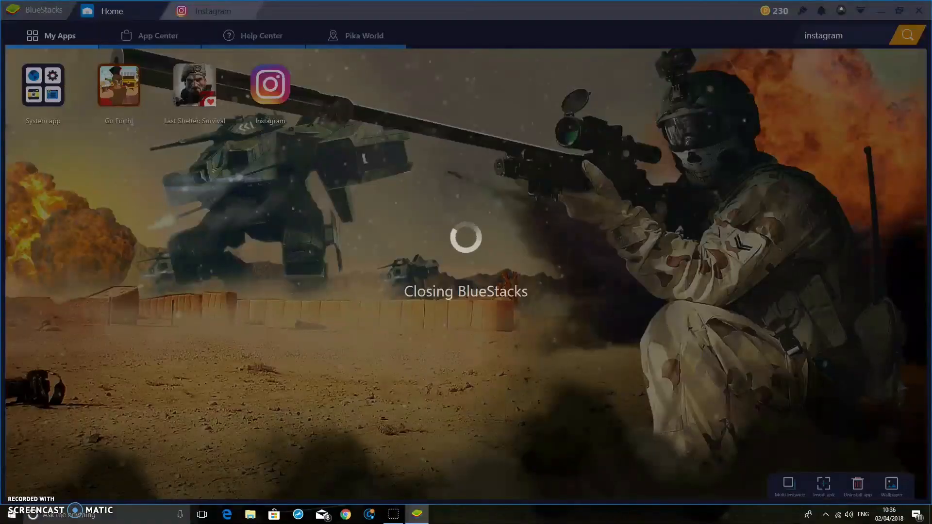